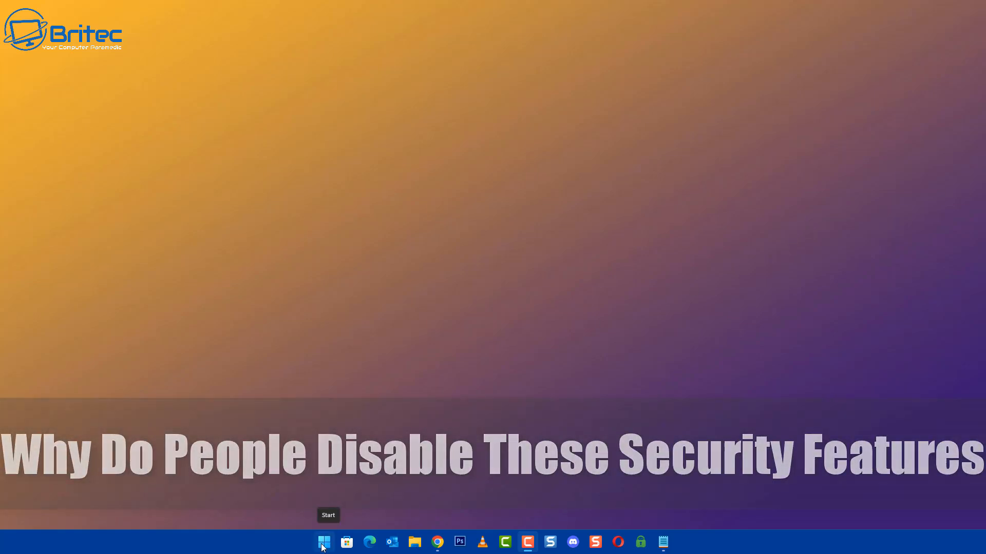
Reach the User Accounts page showing MainPC as a local administrator via Control Panel
click(323, 542)
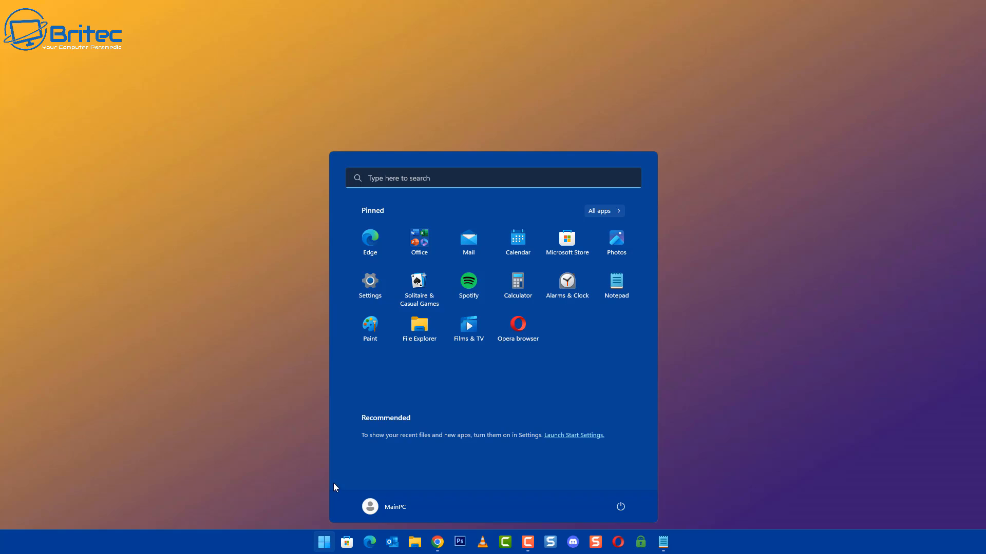
text(c)
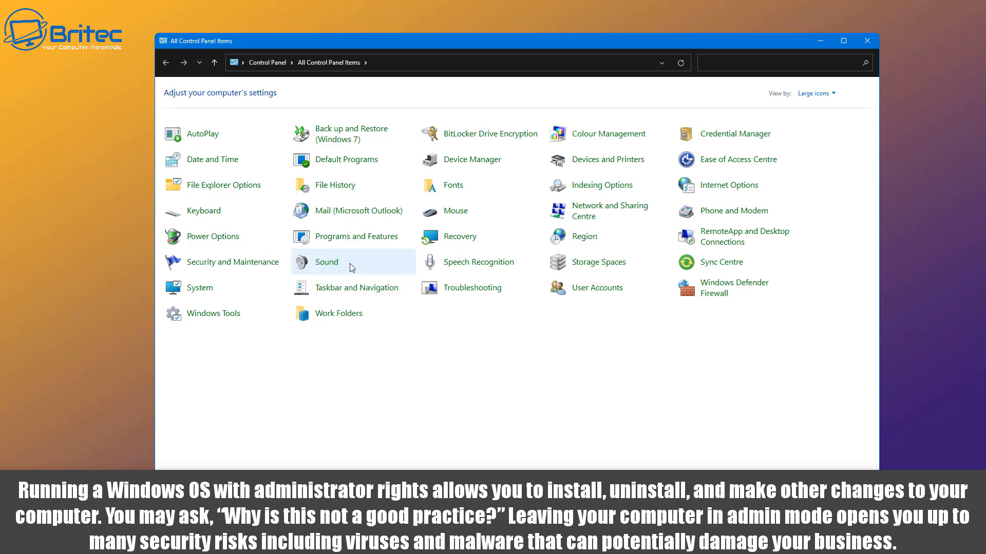
click(596, 287)
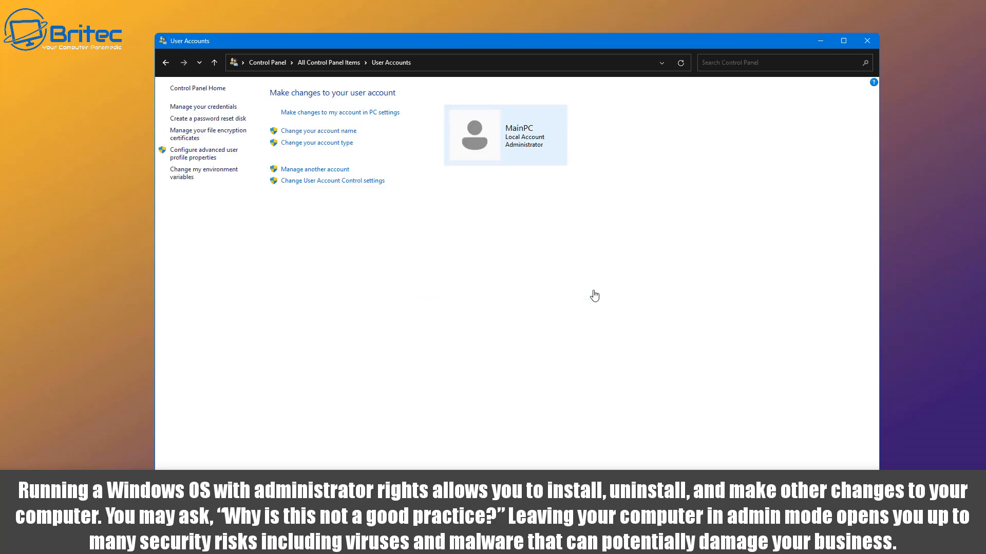
mouse_move(539, 116)
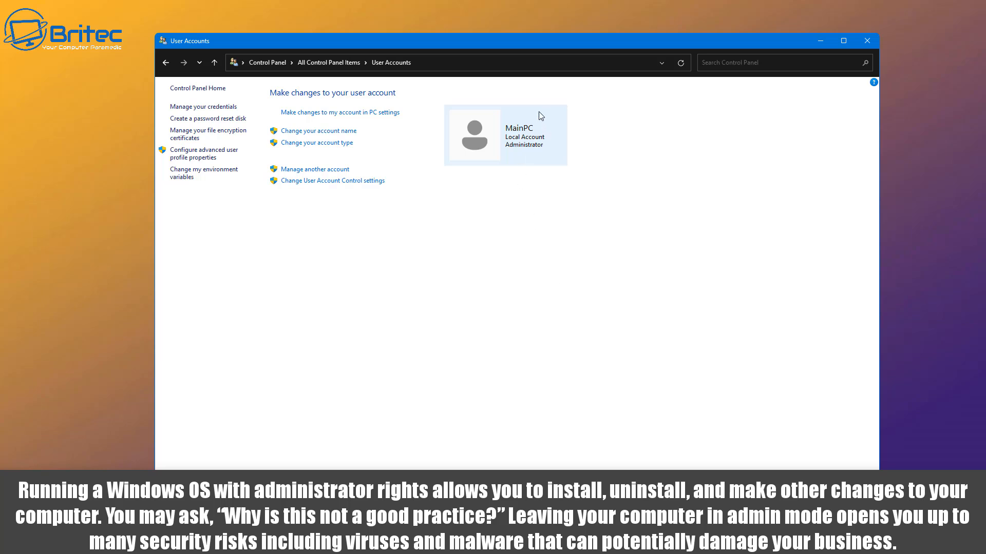
mouse_move(466, 139)
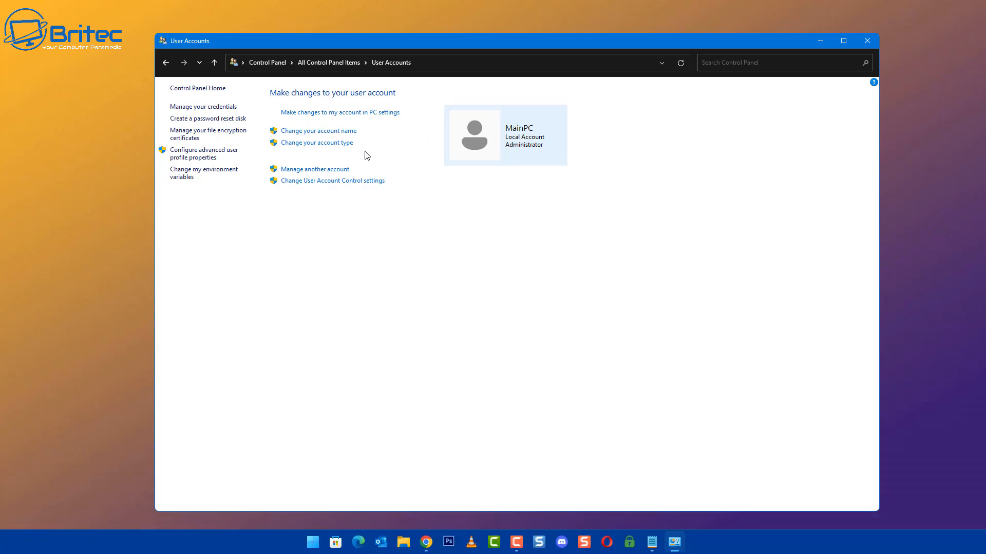
Lower the User Account Control notification slider to Never notify without confirming
click(332, 180)
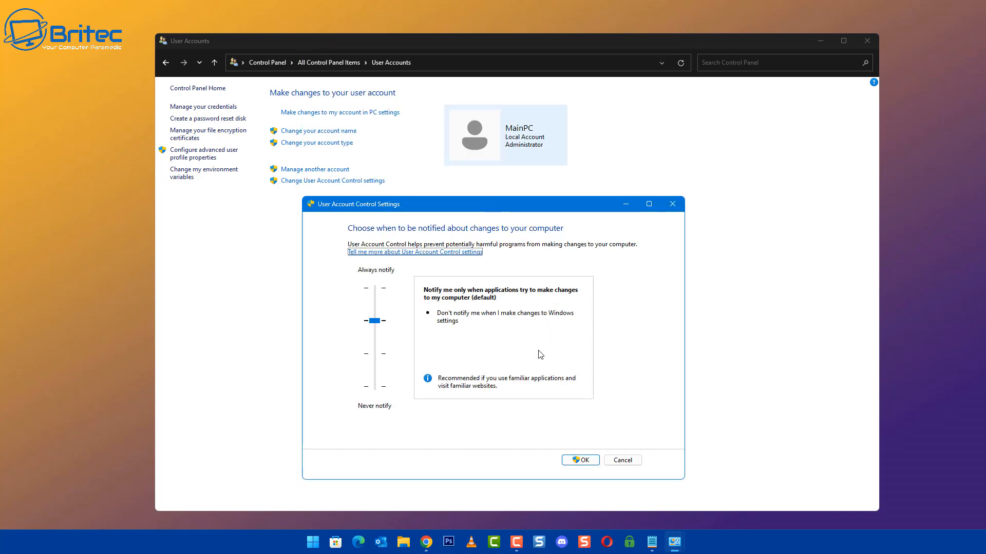
mouse_move(425, 396)
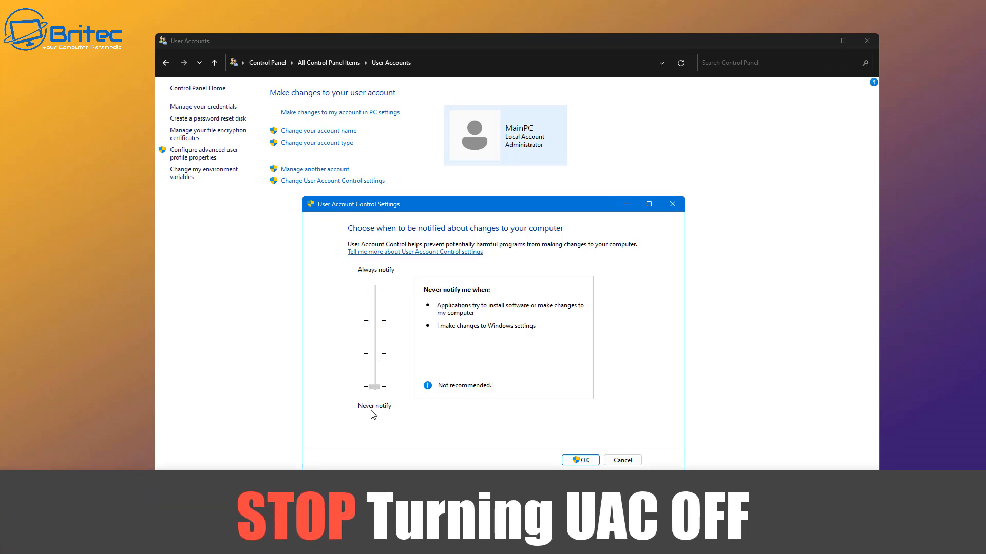
click(375, 385)
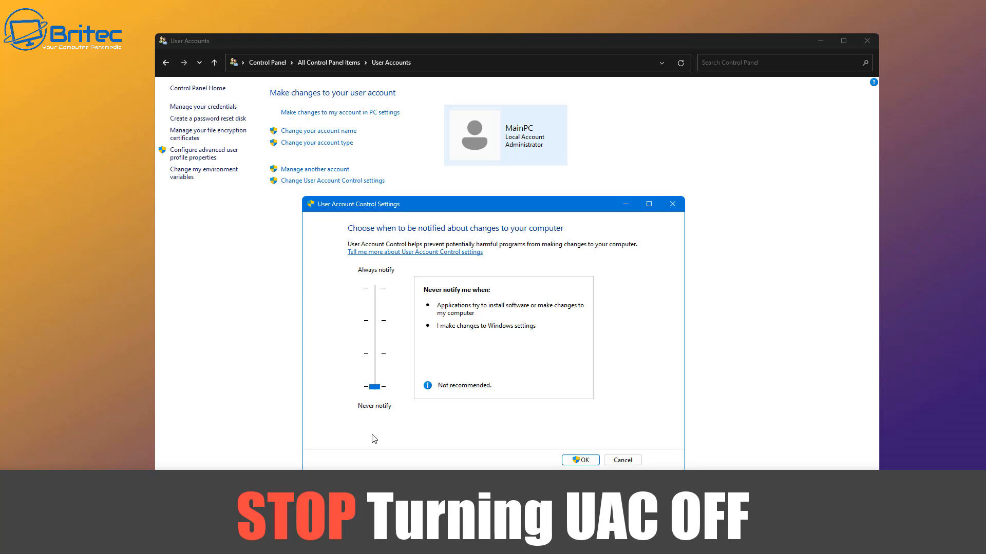
mouse_move(444, 315)
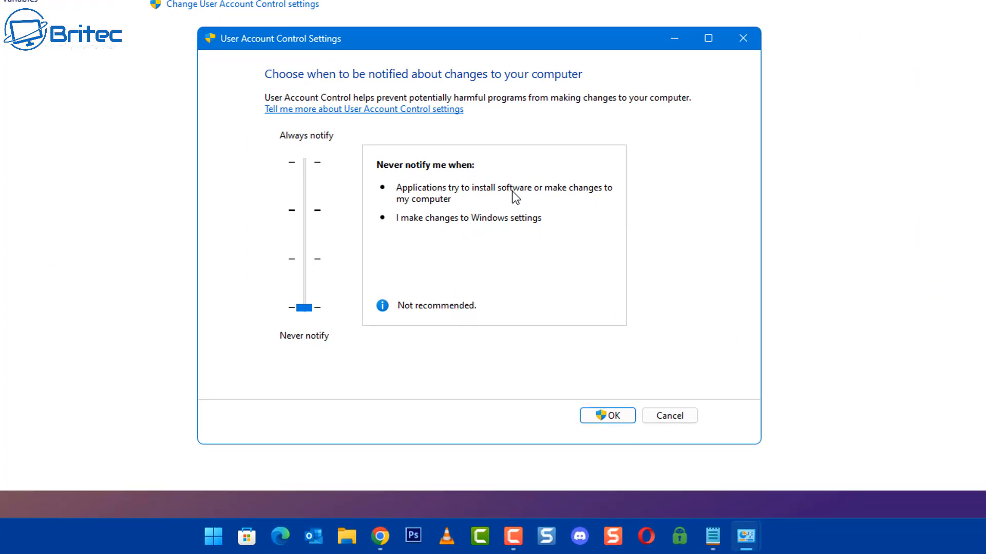
mouse_move(414, 194)
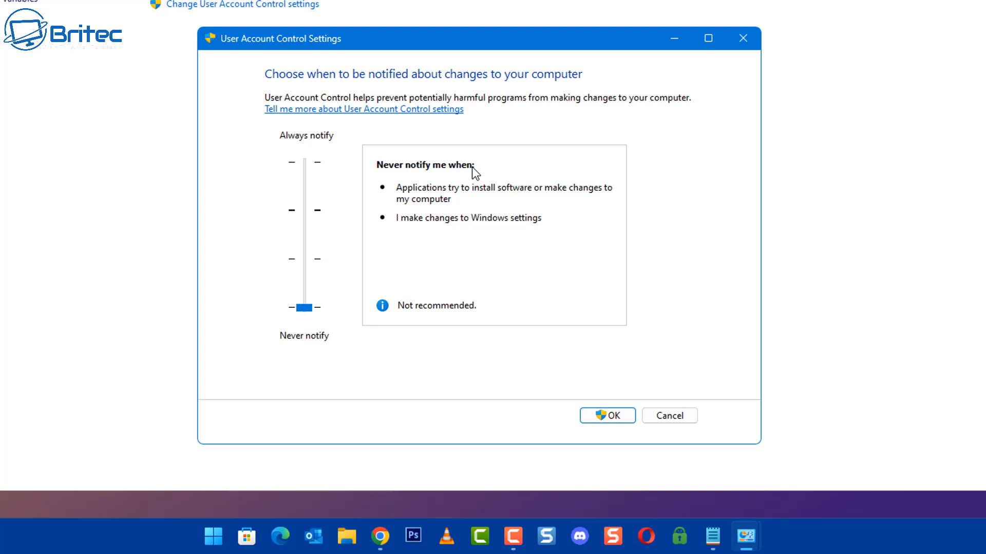
mouse_move(507, 227)
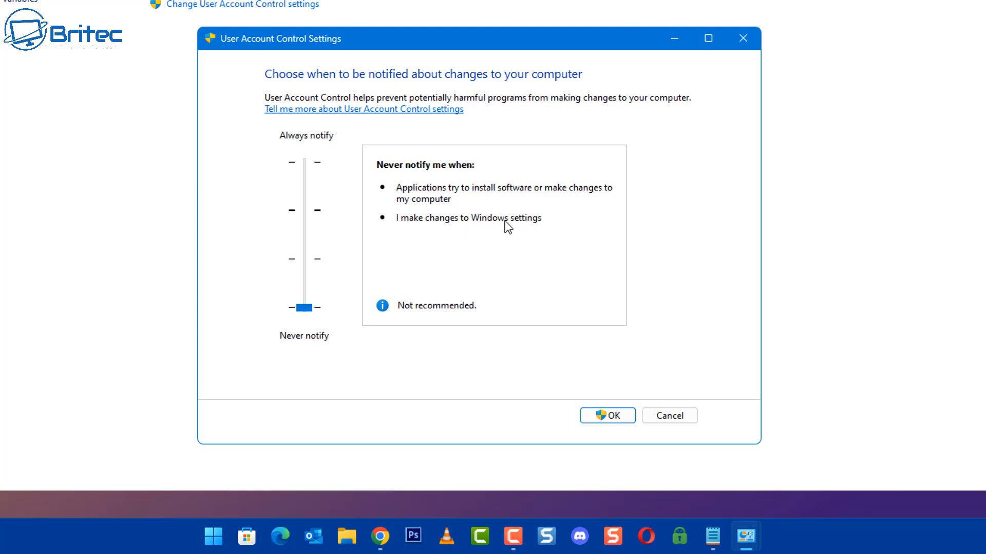
mouse_move(369, 266)
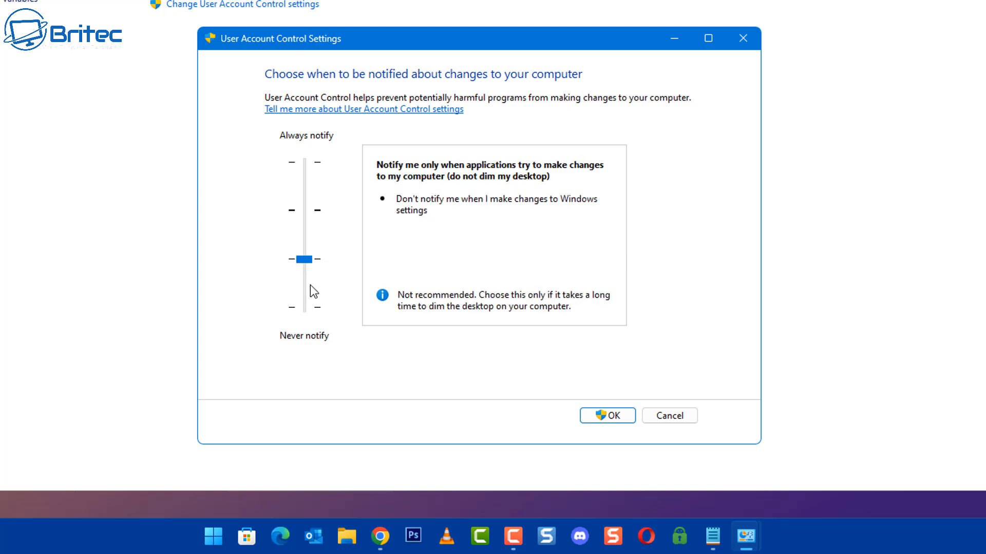
mouse_move(513, 177)
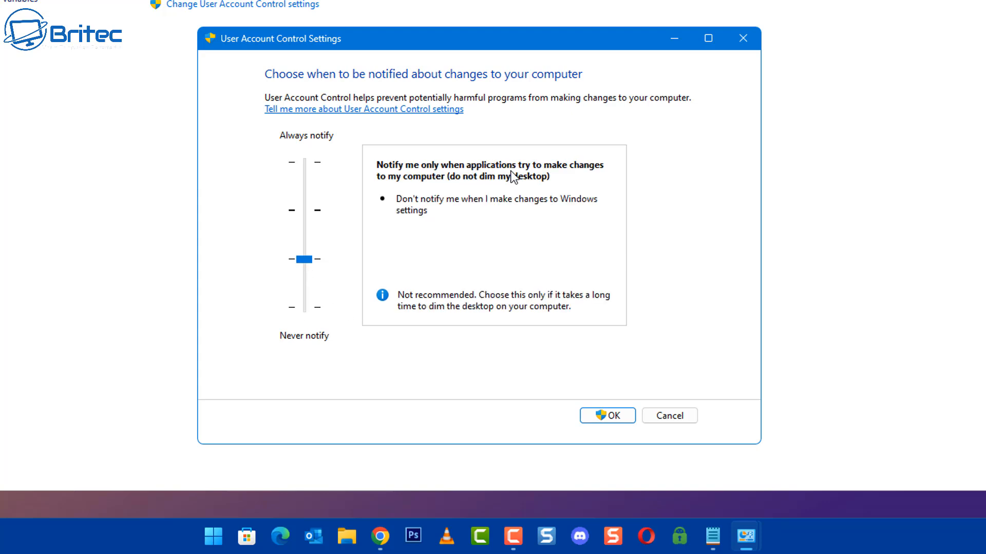
mouse_move(592, 175)
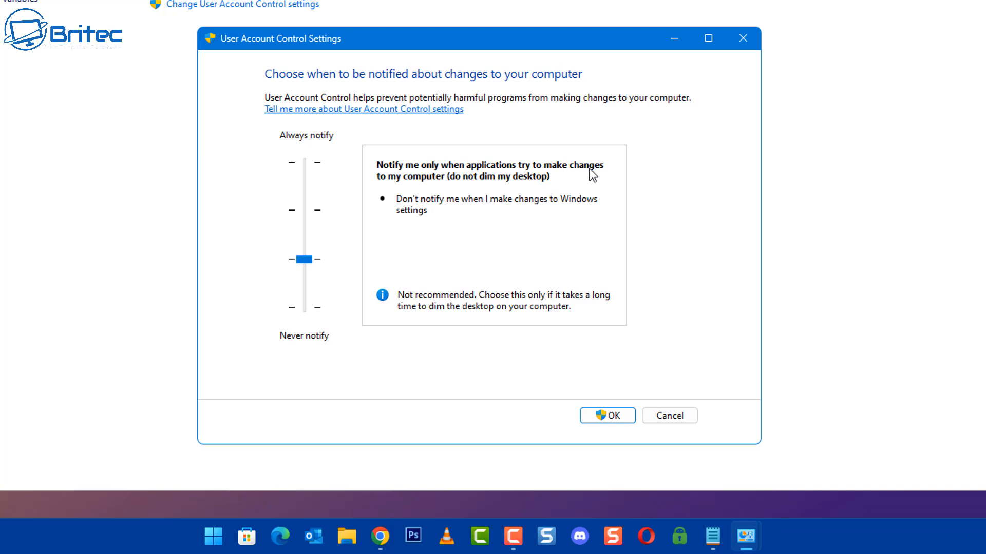
mouse_move(578, 175)
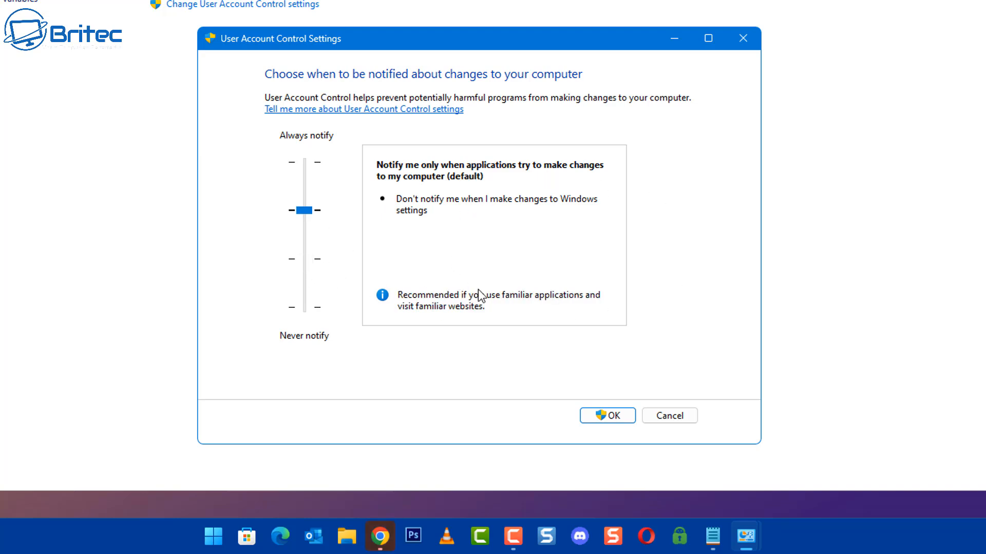
mouse_move(414, 179)
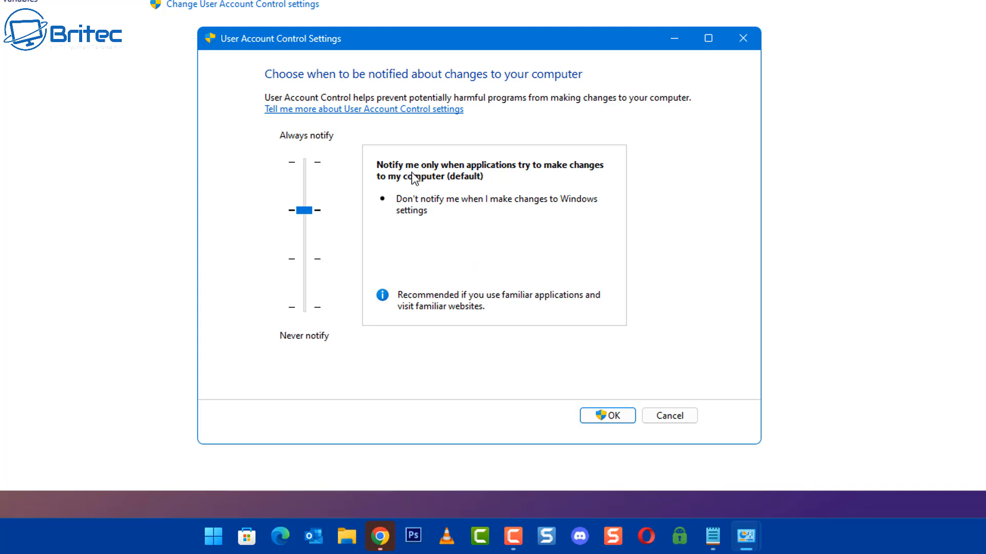
mouse_move(584, 175)
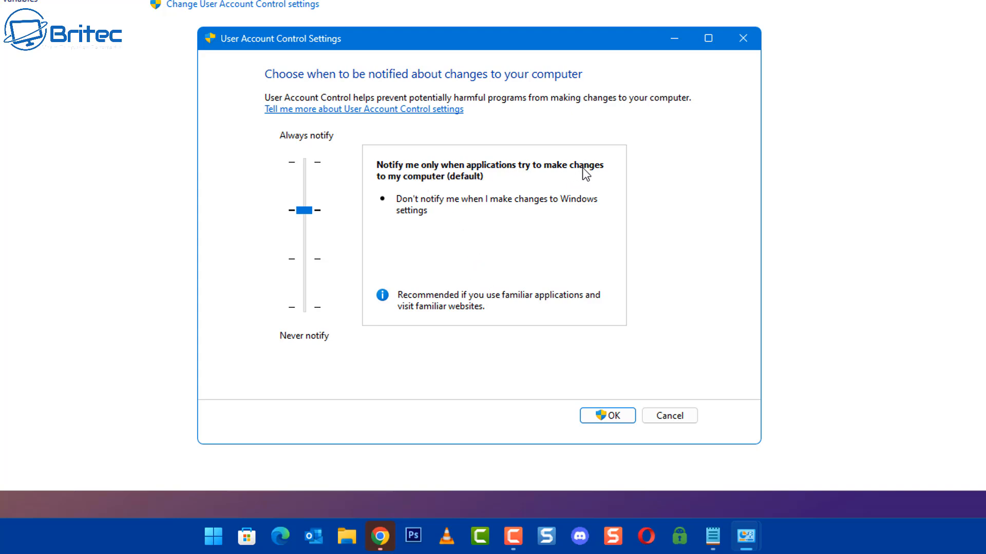
mouse_move(473, 192)
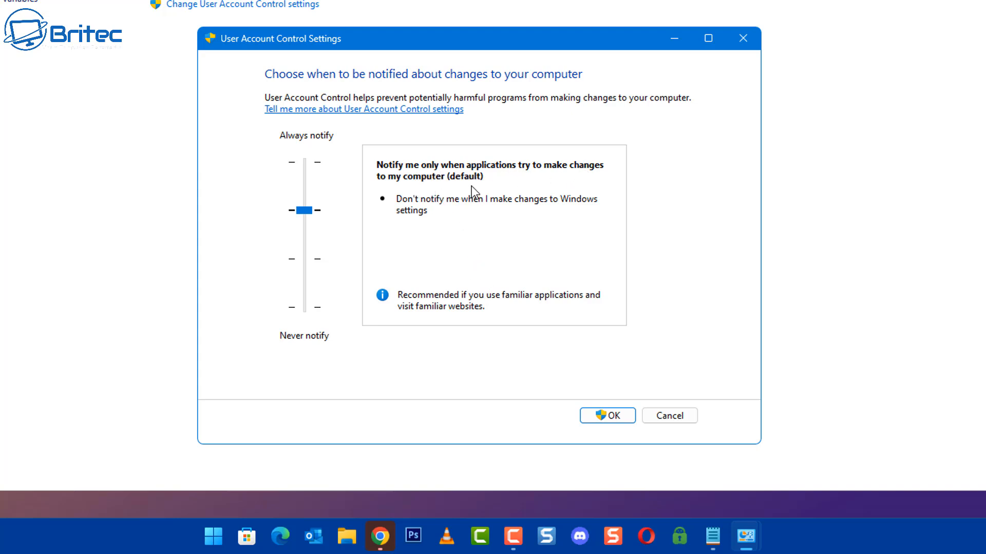
mouse_move(496, 208)
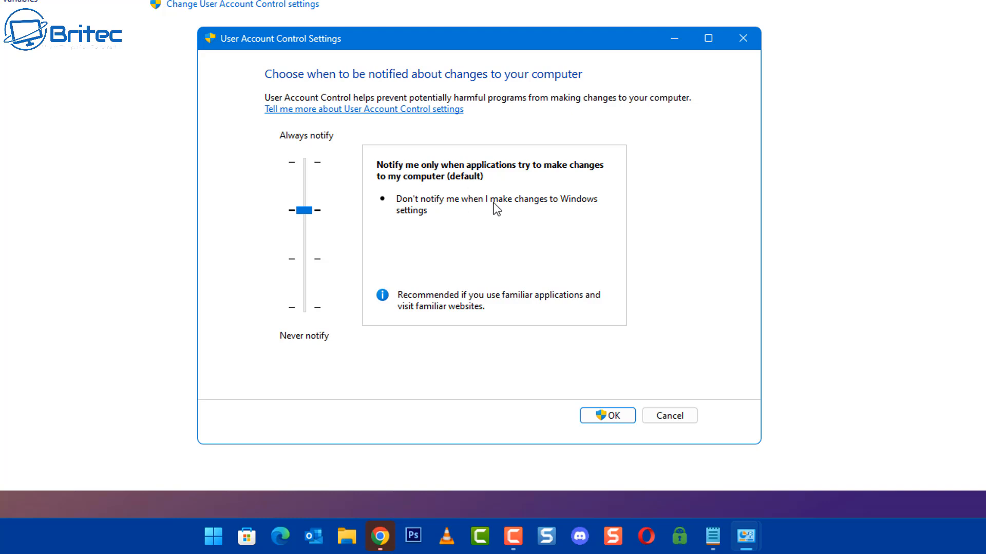
mouse_move(589, 210)
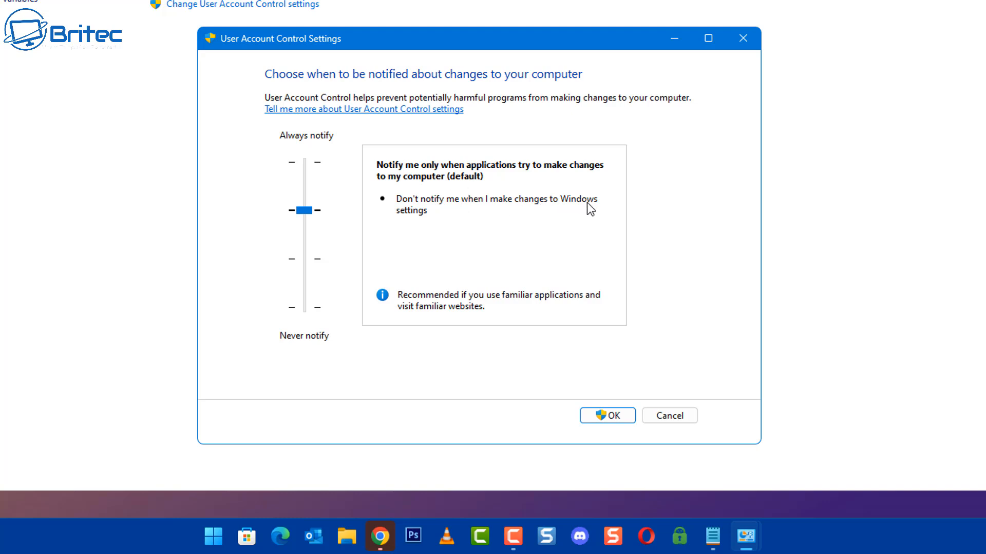
mouse_move(516, 307)
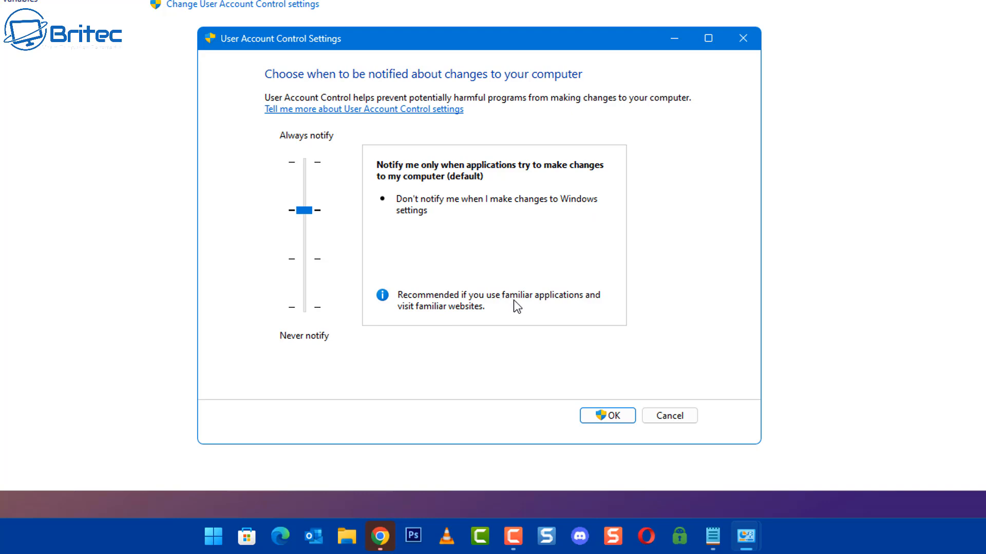
mouse_move(314, 217)
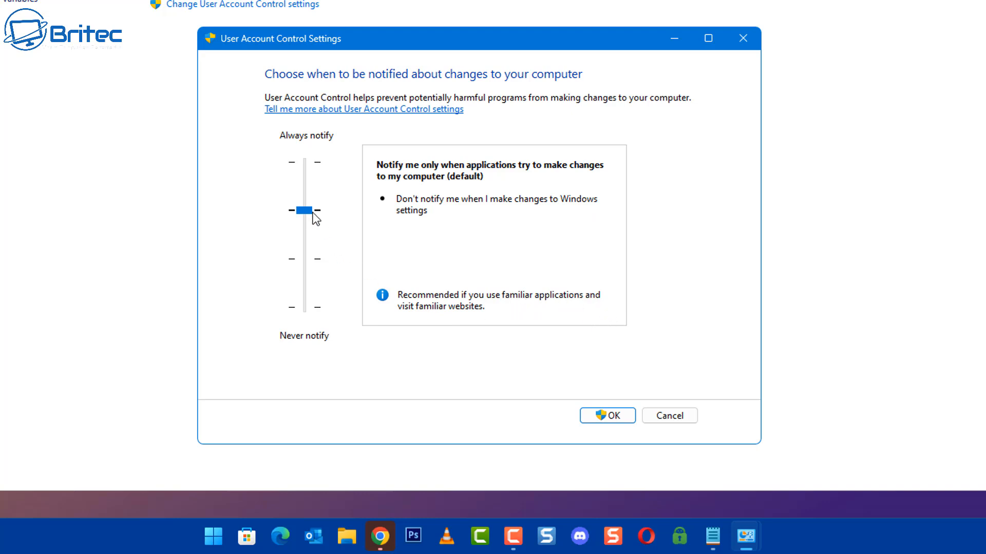
Raise the User Account Control slider to Always notify without confirming
drag(306, 211, 306, 162)
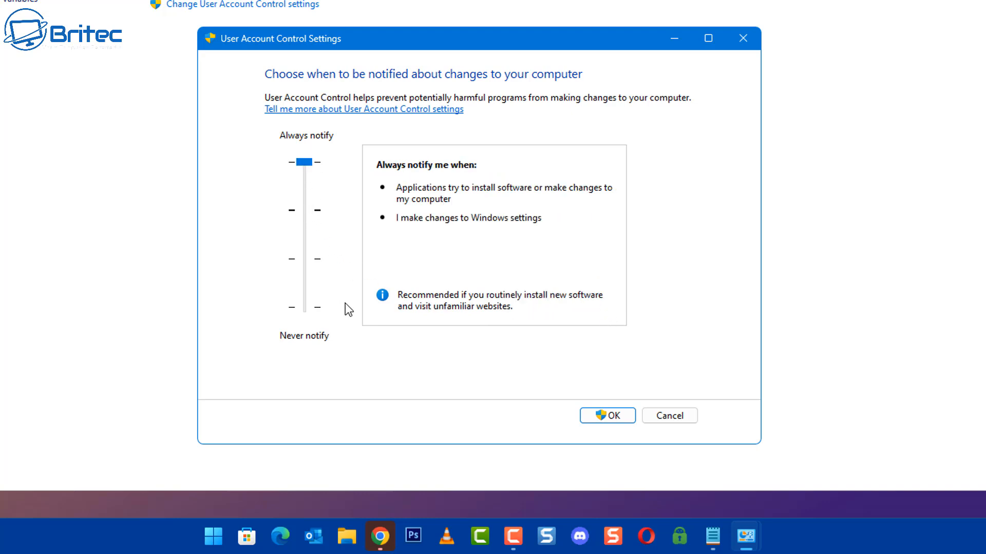
mouse_move(409, 176)
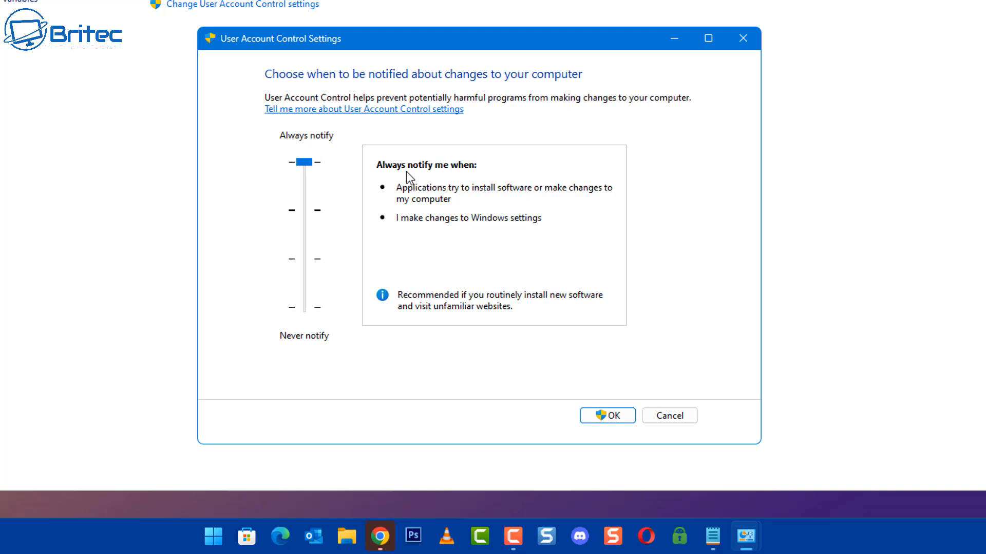
mouse_move(452, 183)
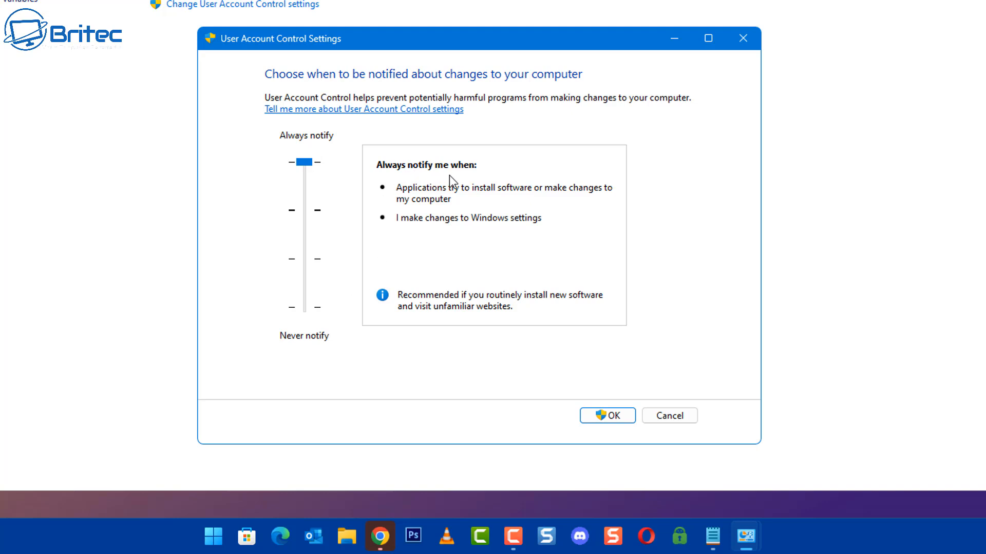
mouse_move(380, 197)
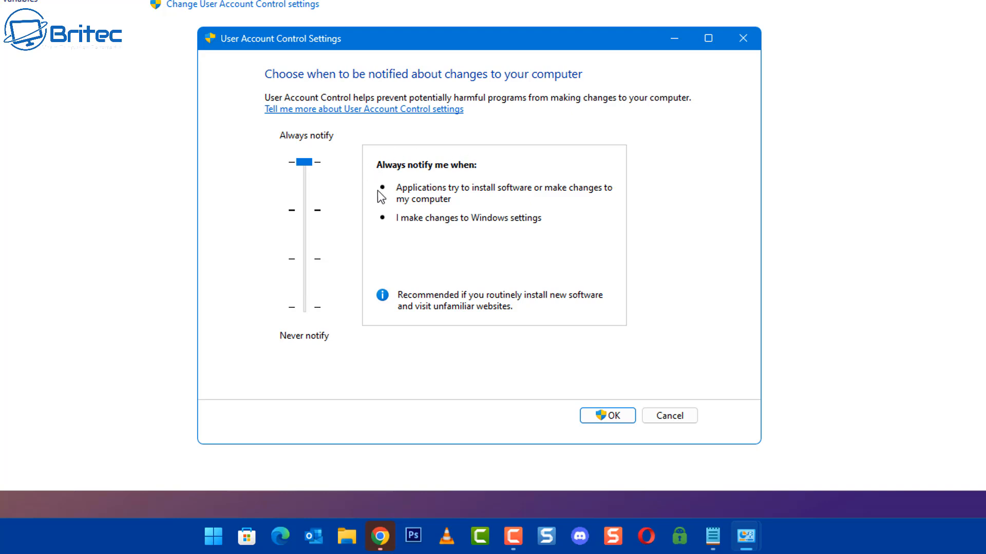
mouse_move(426, 202)
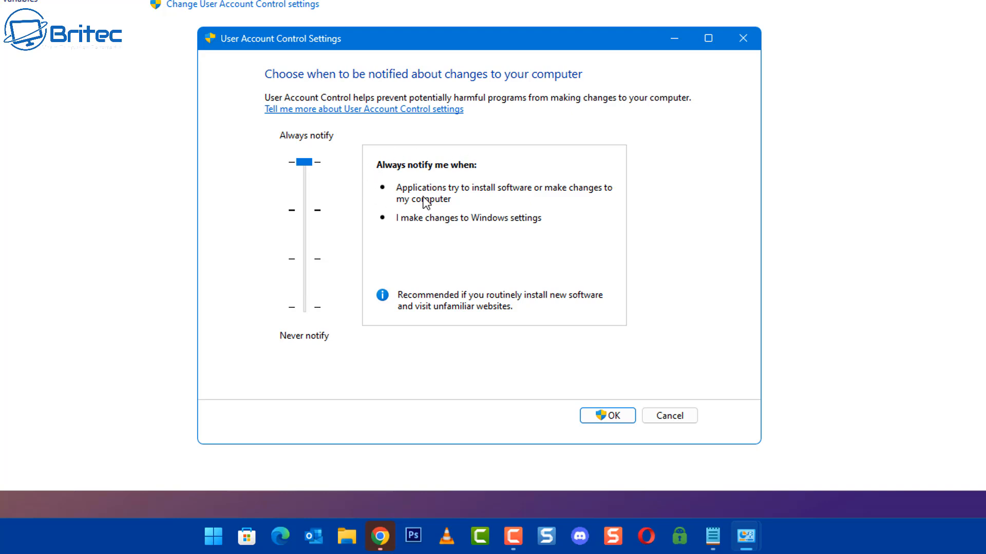
mouse_move(598, 202)
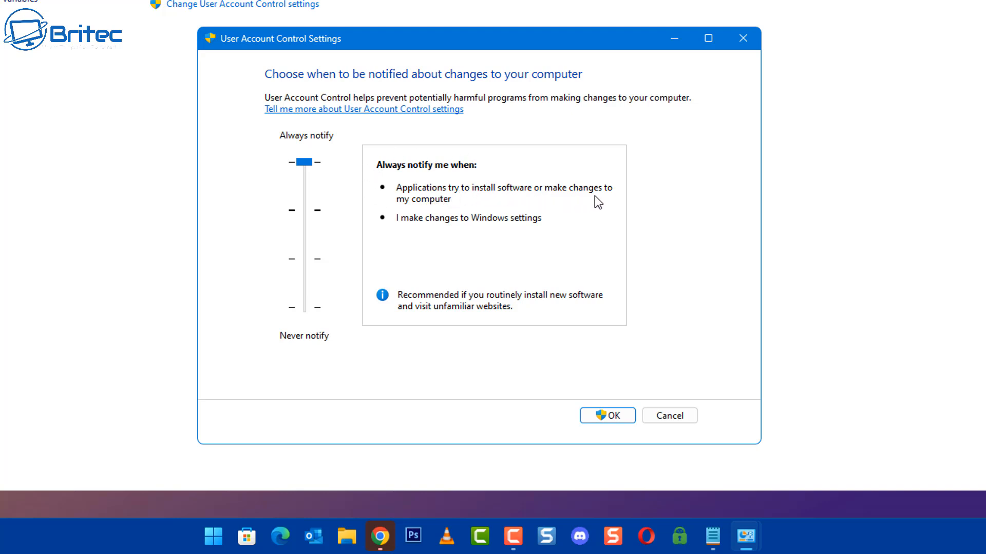
mouse_move(461, 234)
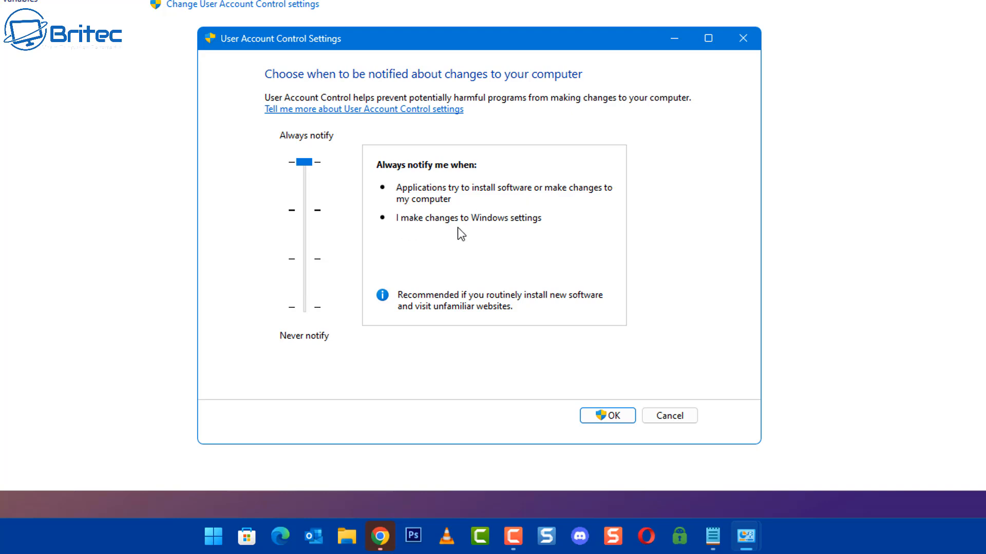
mouse_move(374, 307)
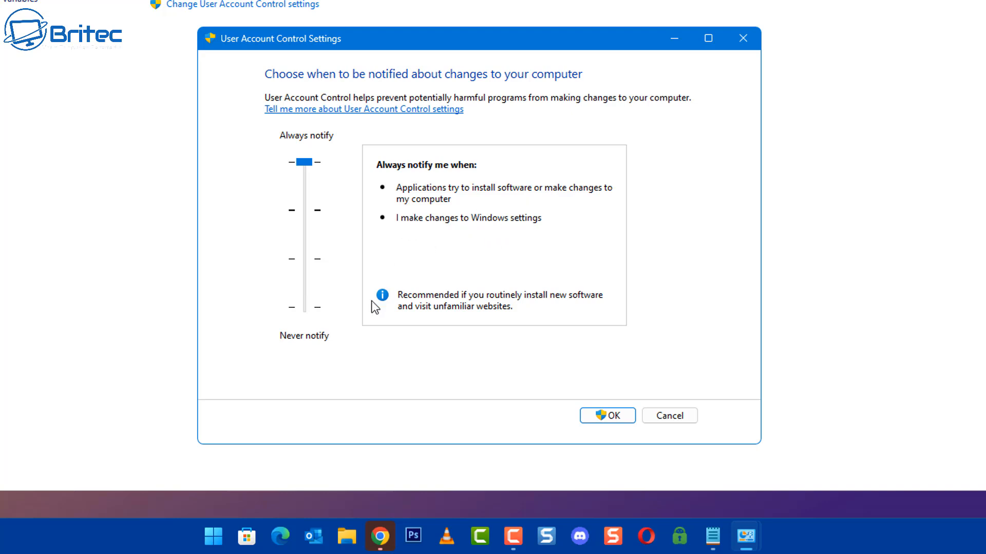
mouse_move(612, 307)
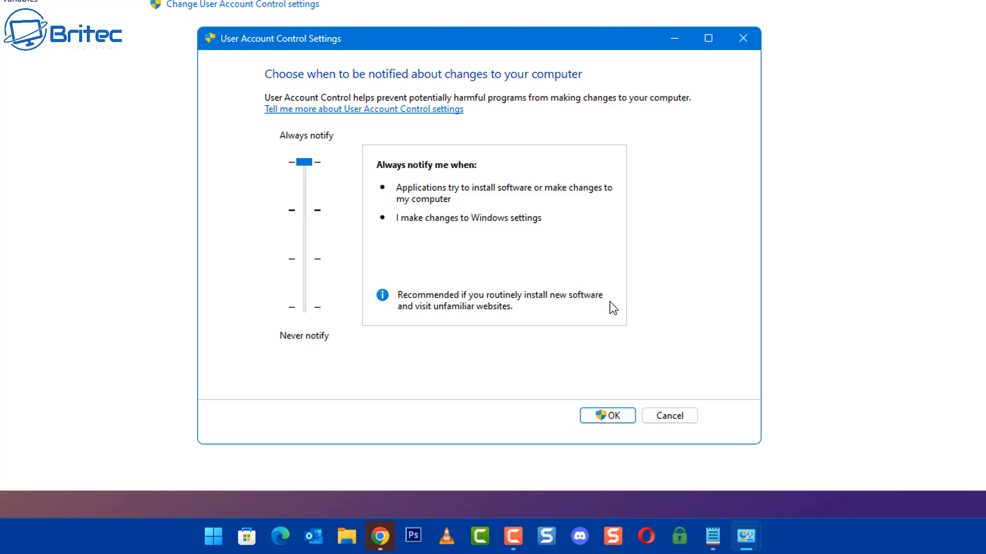
mouse_move(492, 204)
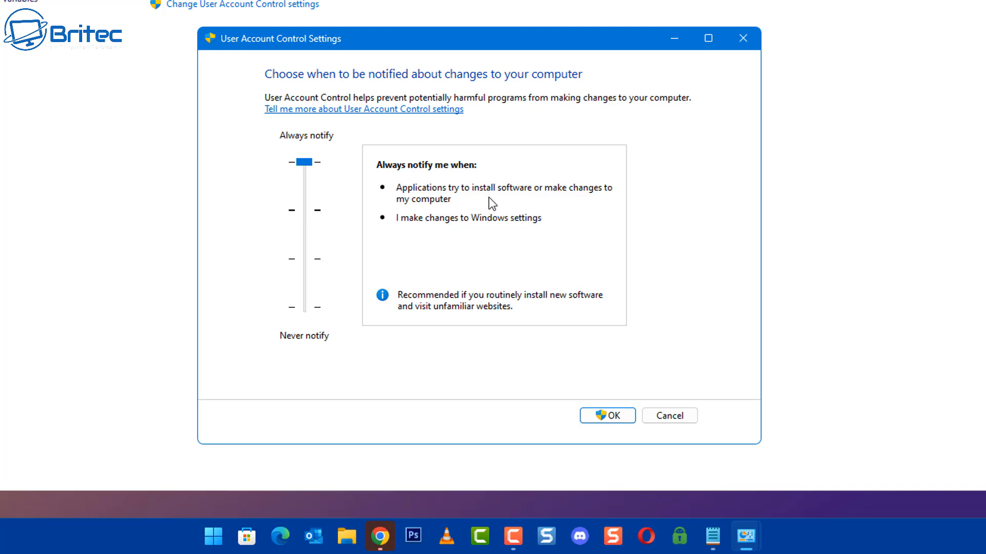
mouse_move(415, 287)
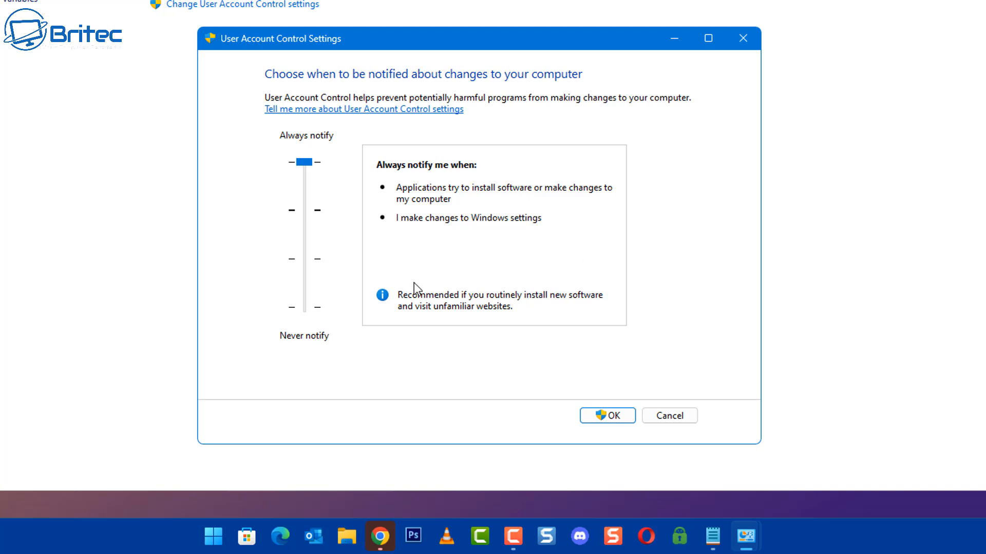
mouse_move(263, 191)
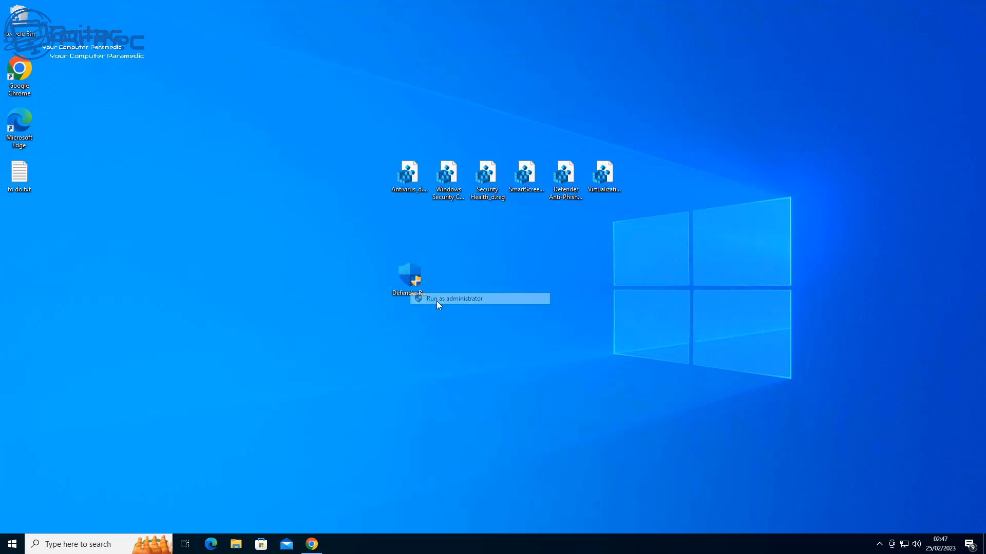
Run the Defender Remover executable as administrator and highlight its unknown publisher in the SmartScreen details
click(452, 299)
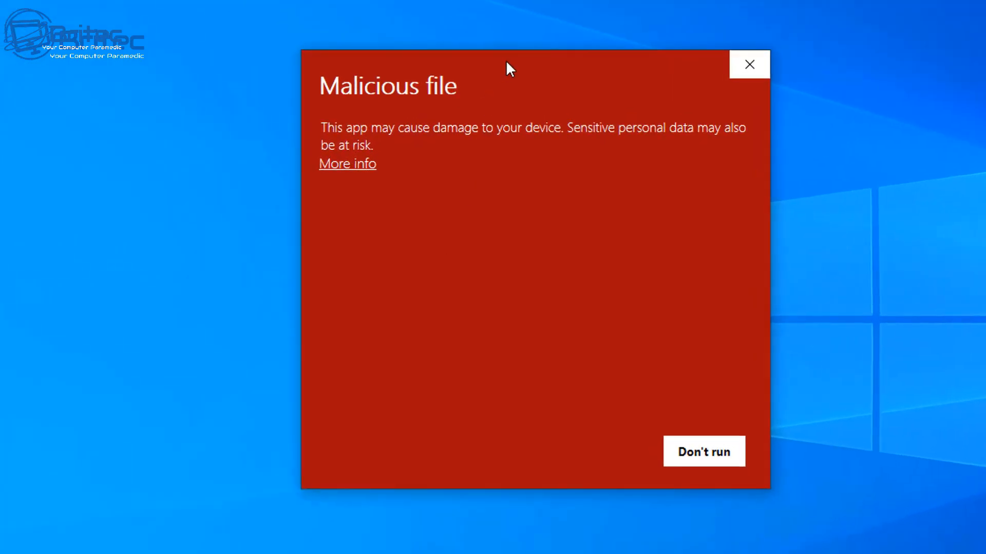
mouse_move(352, 212)
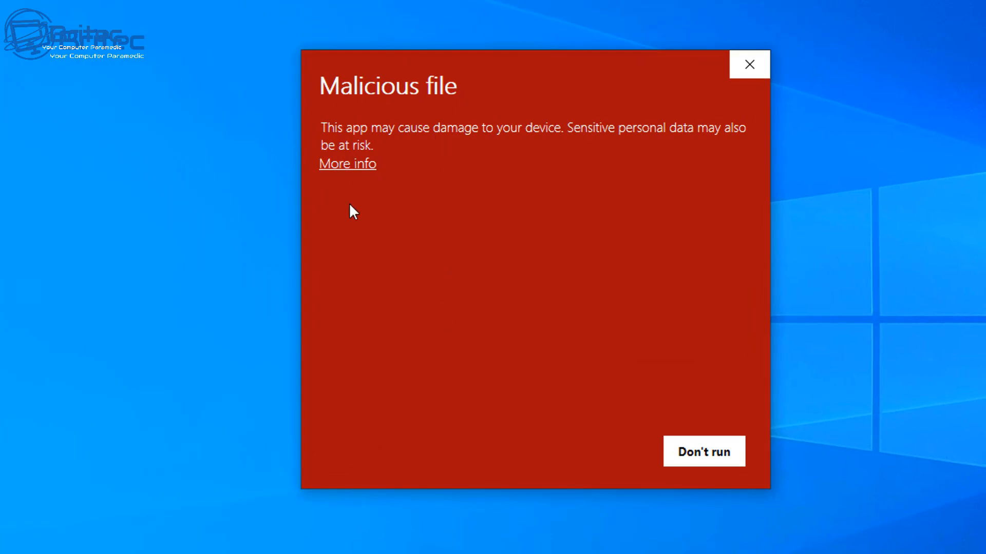
mouse_move(358, 169)
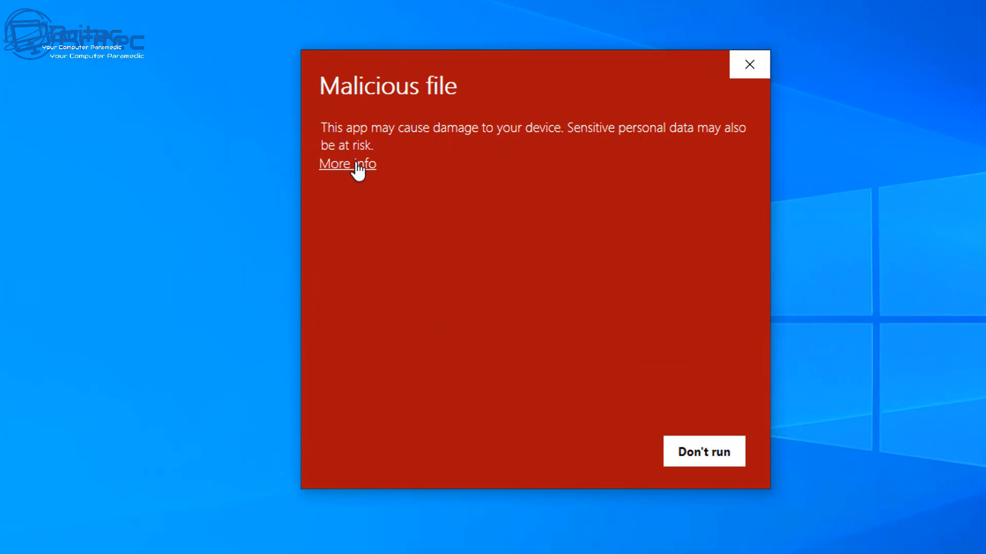
click(347, 164)
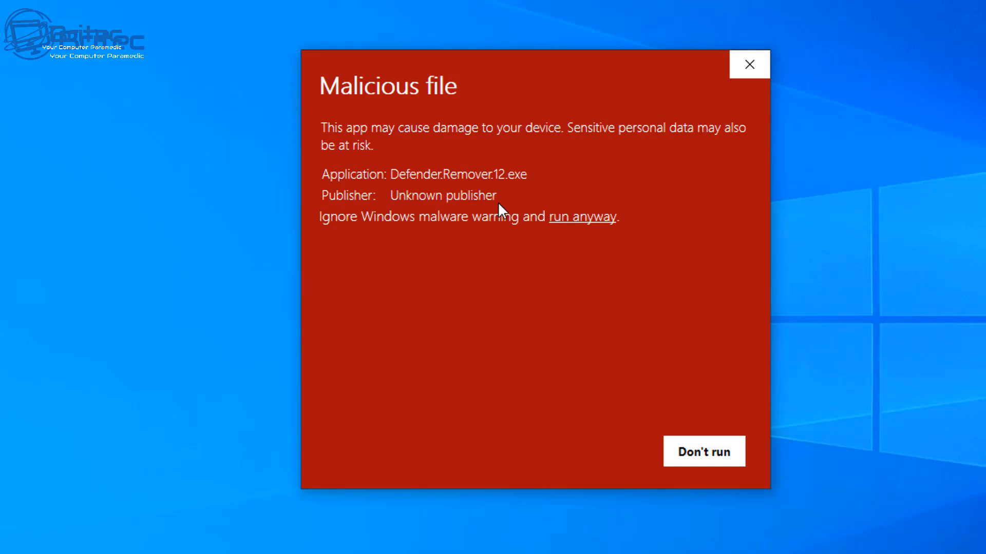
double_click(441, 195)
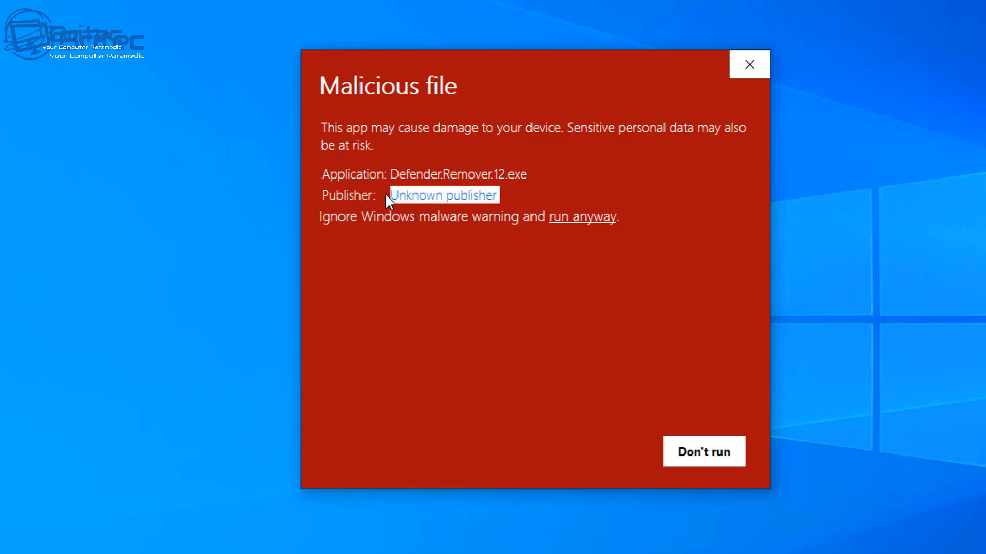
mouse_move(354, 345)
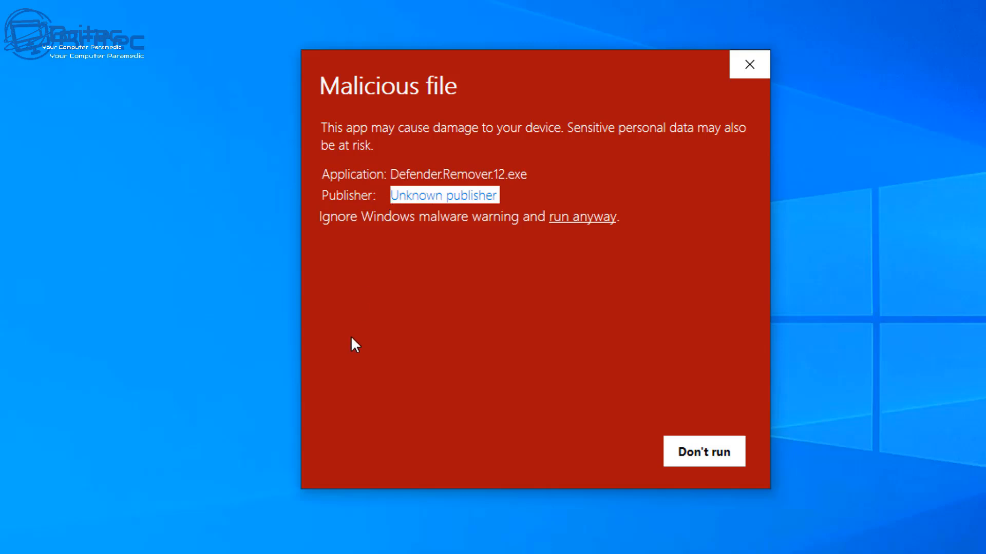
mouse_move(591, 226)
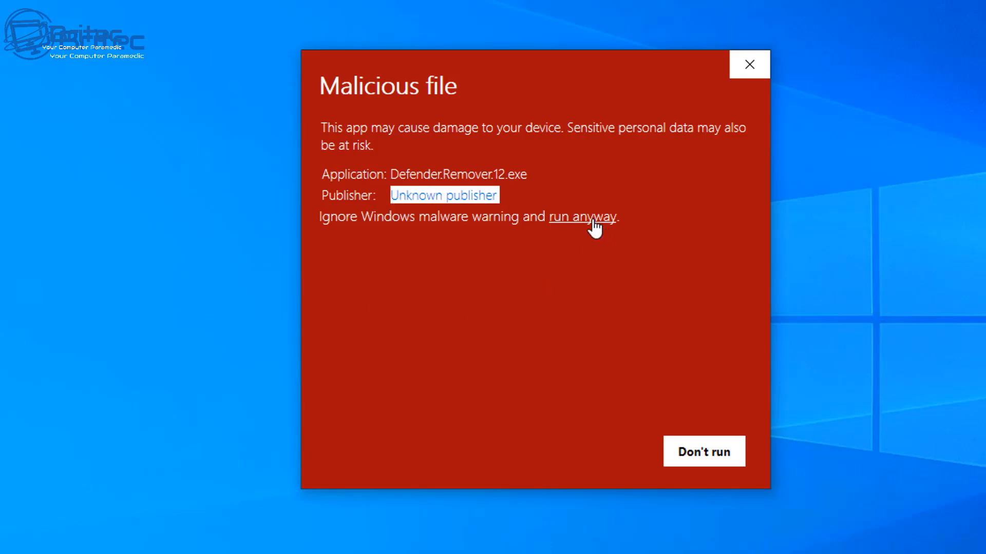
Choose Run anyway on the SmartScreen warning and answer Yes to the UAC prompt
click(582, 216)
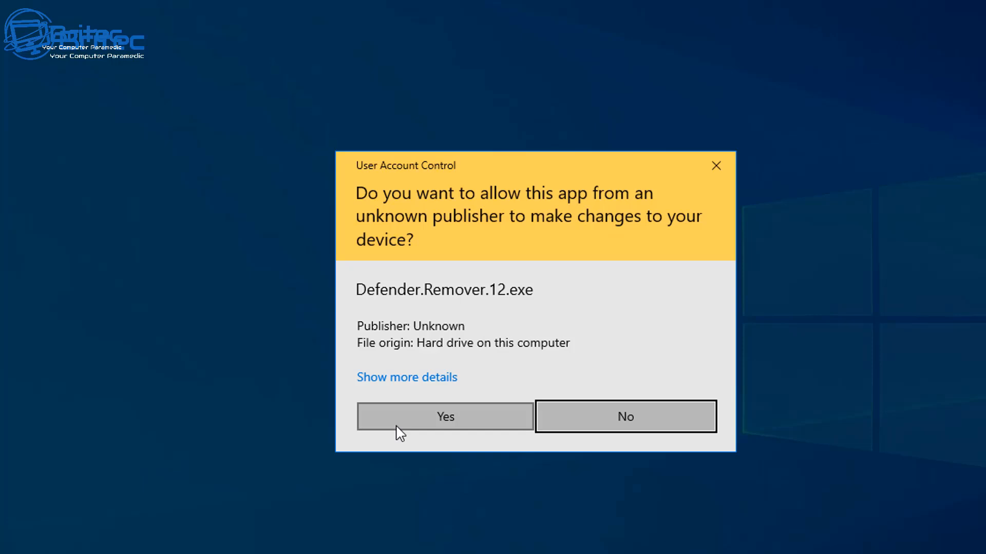
mouse_move(402, 429)
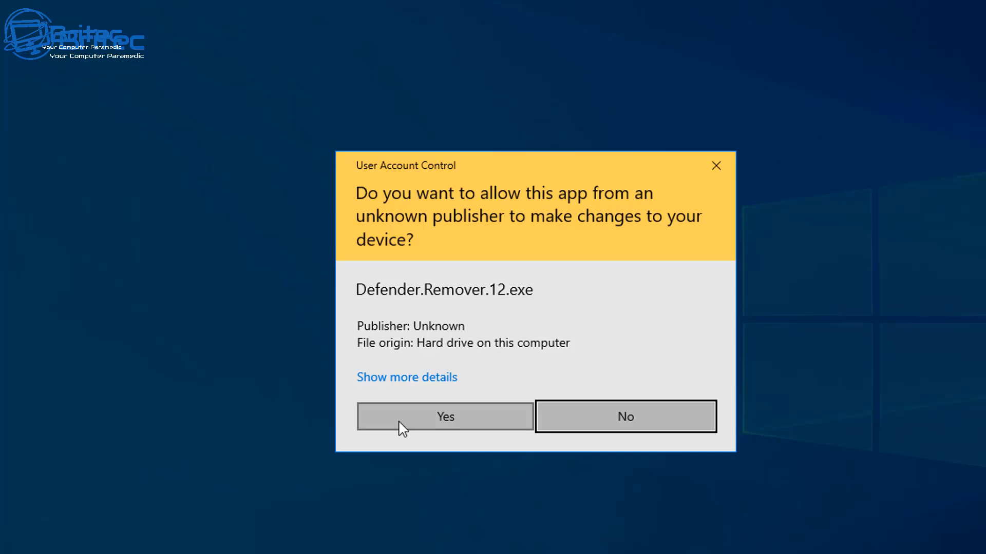
click(445, 417)
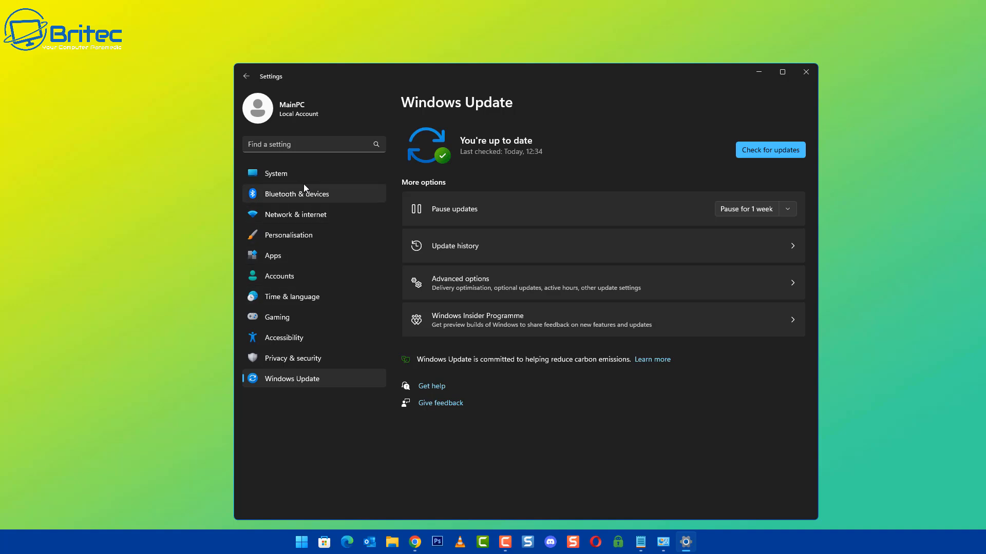
mouse_move(289, 362)
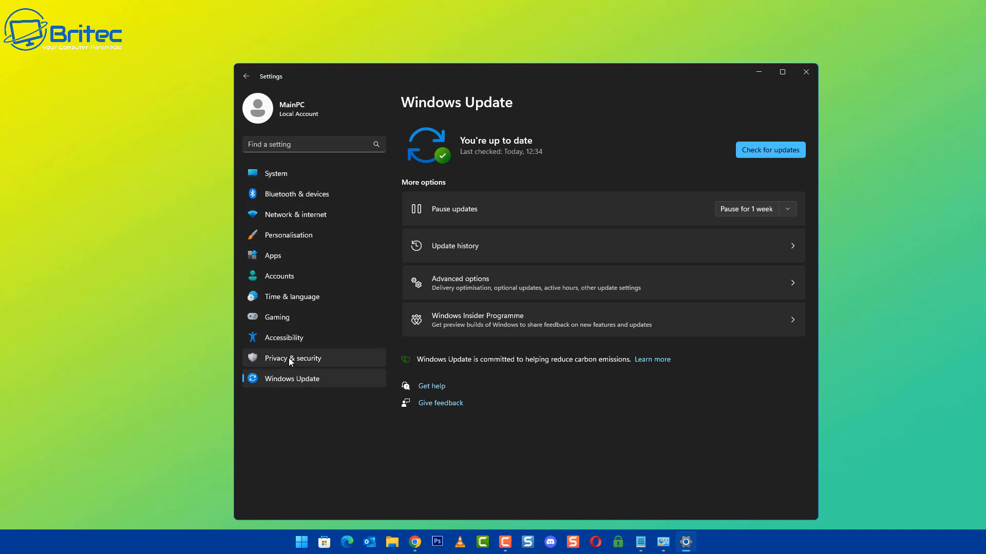
Go from Privacy & security to Windows Security's App & browser control page
click(292, 357)
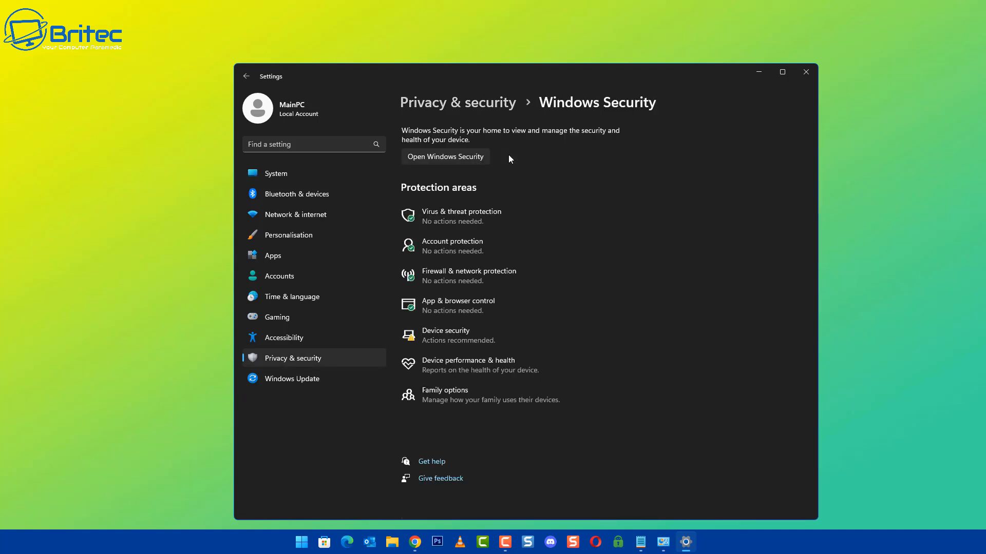
mouse_move(458, 306)
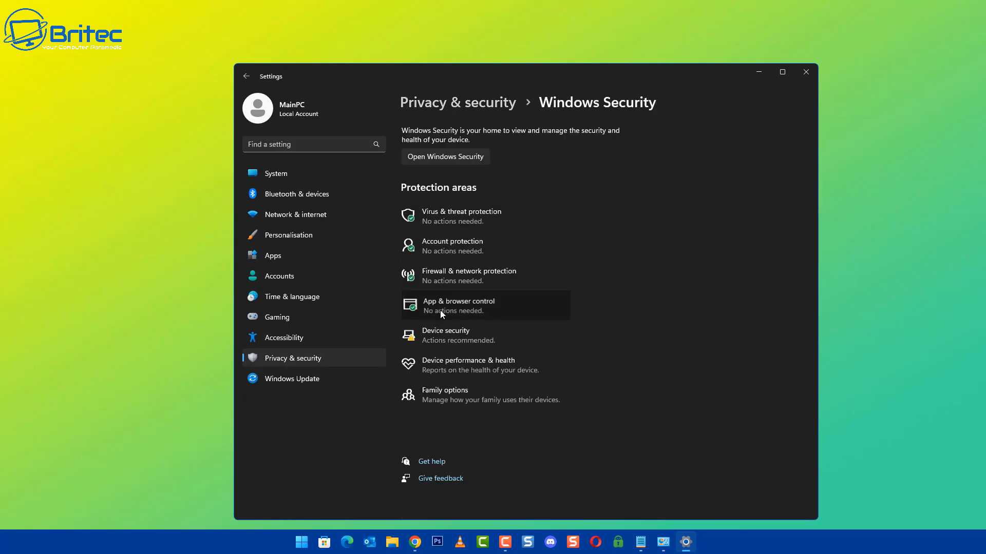
click(458, 305)
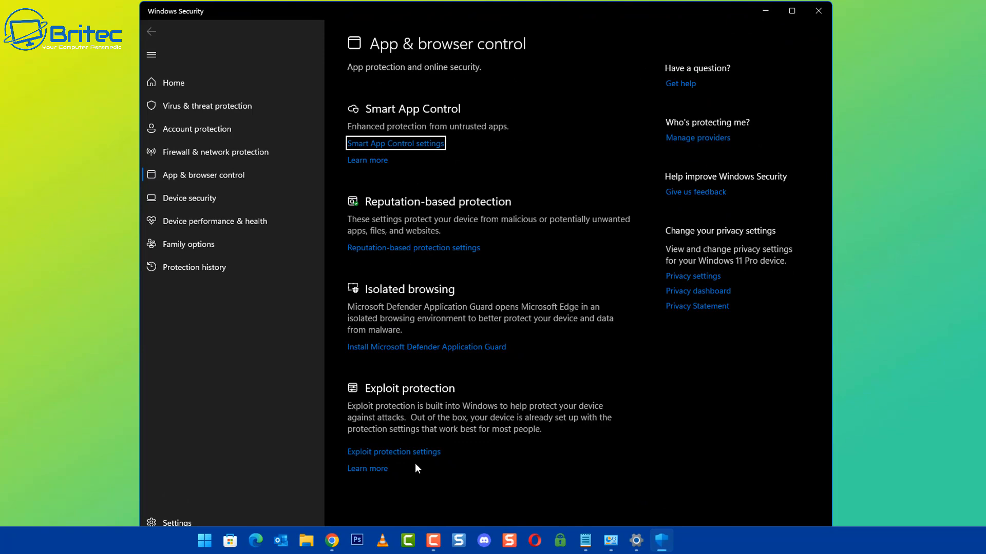
mouse_move(202, 174)
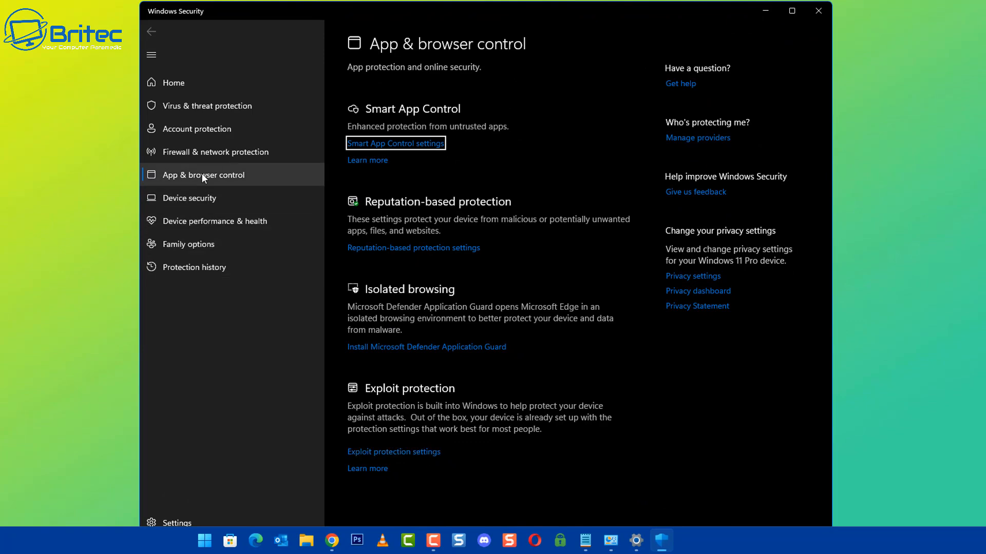
click(395, 143)
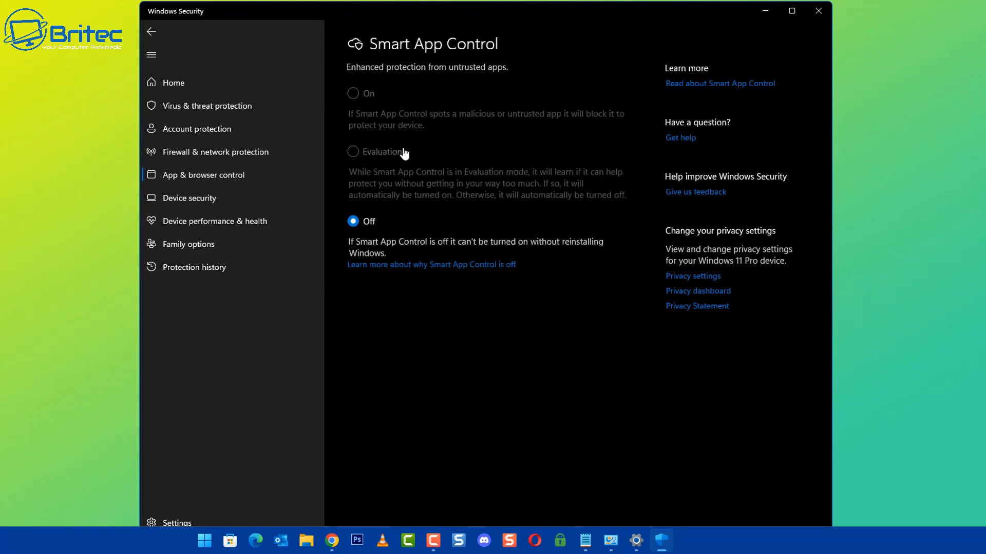
mouse_move(483, 156)
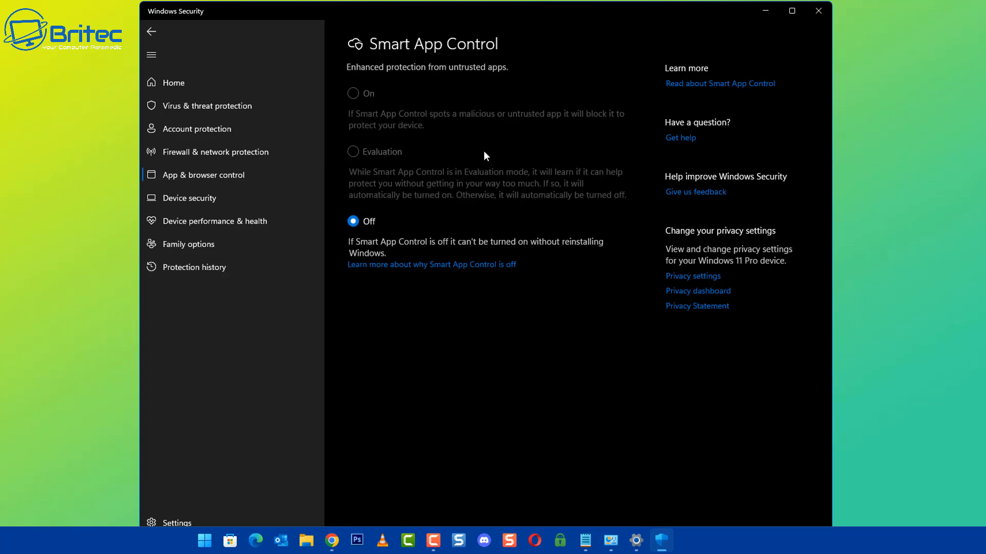
mouse_move(377, 263)
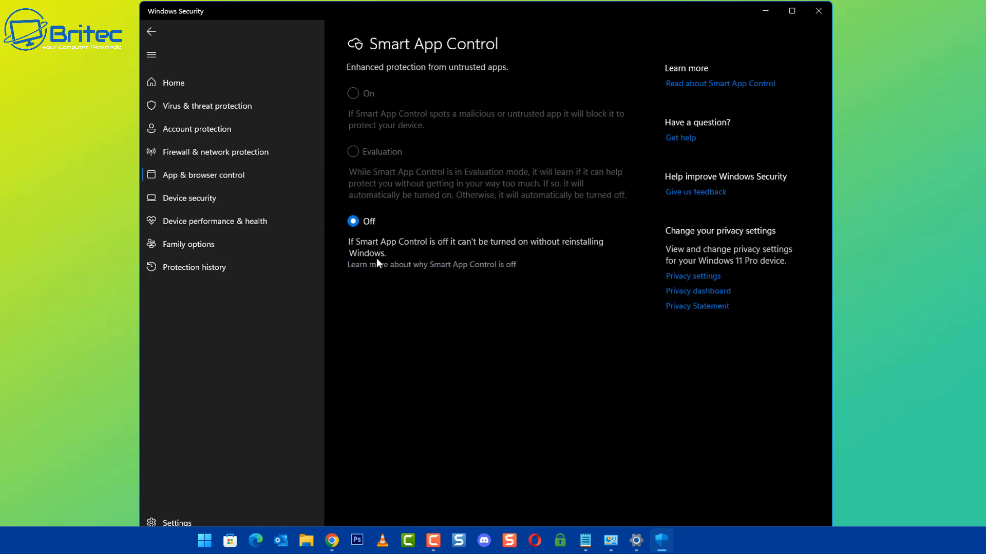
mouse_move(151, 32)
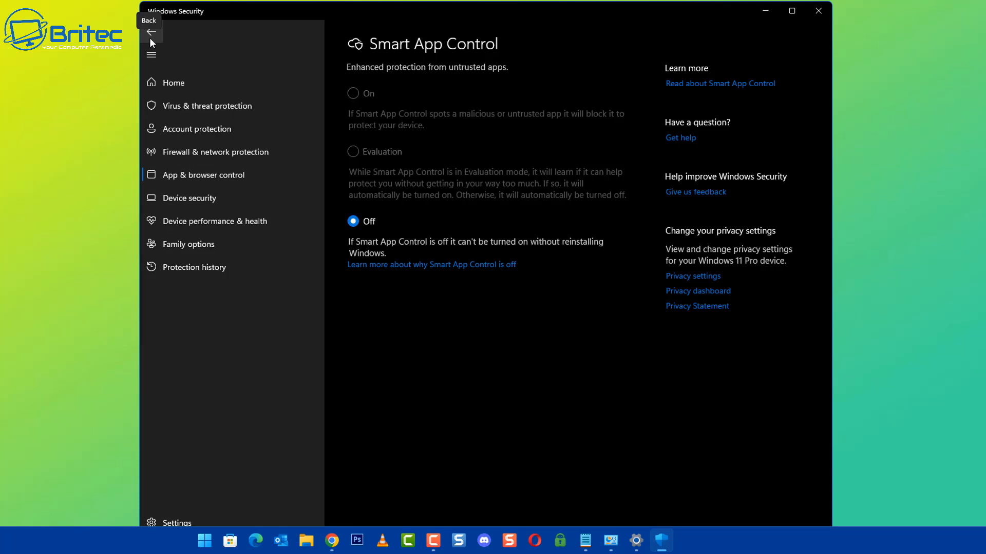
click(151, 32)
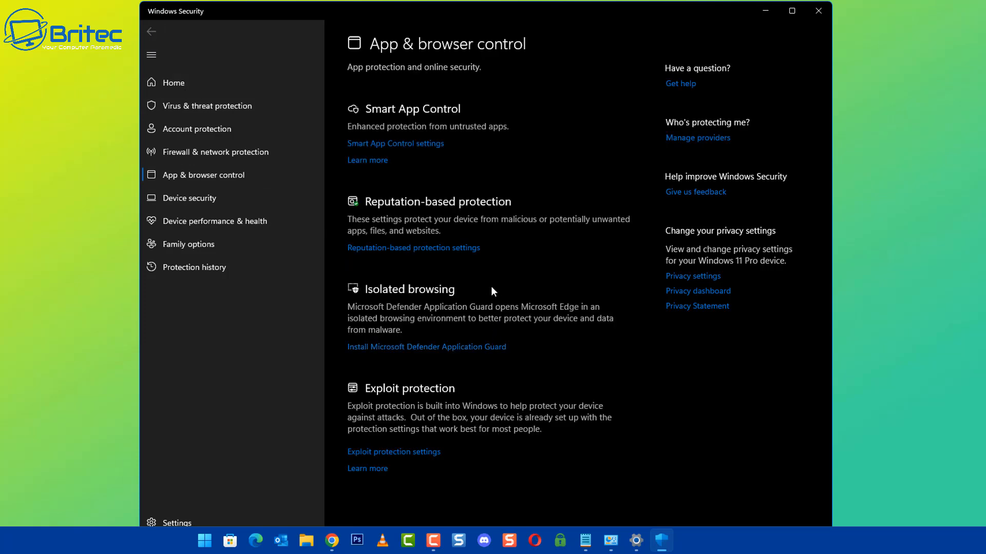
mouse_move(423, 413)
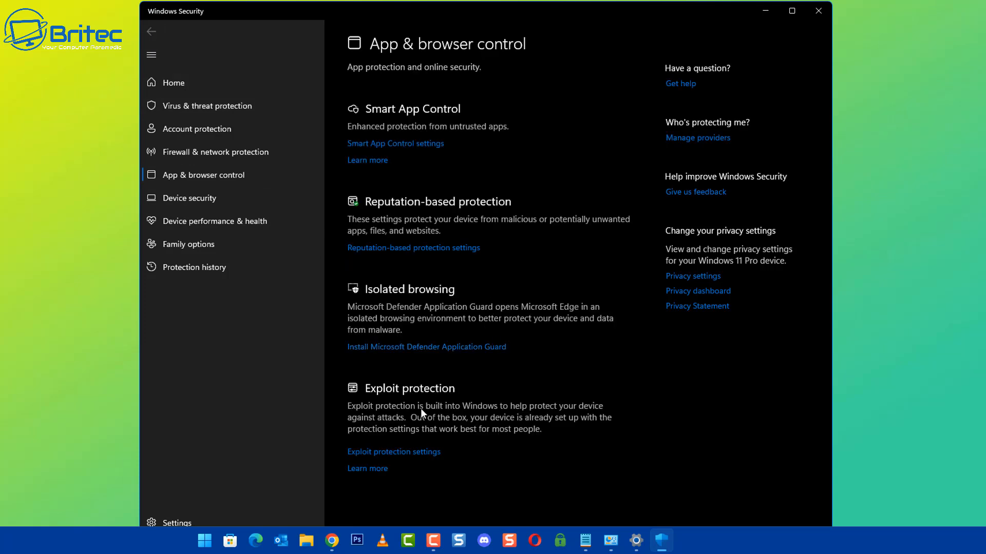
mouse_move(427, 369)
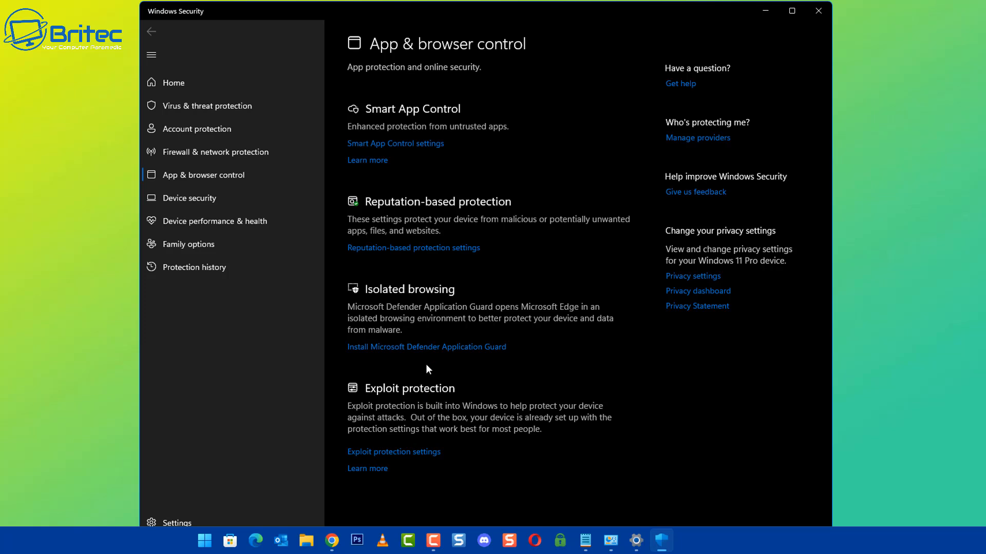
mouse_move(413, 255)
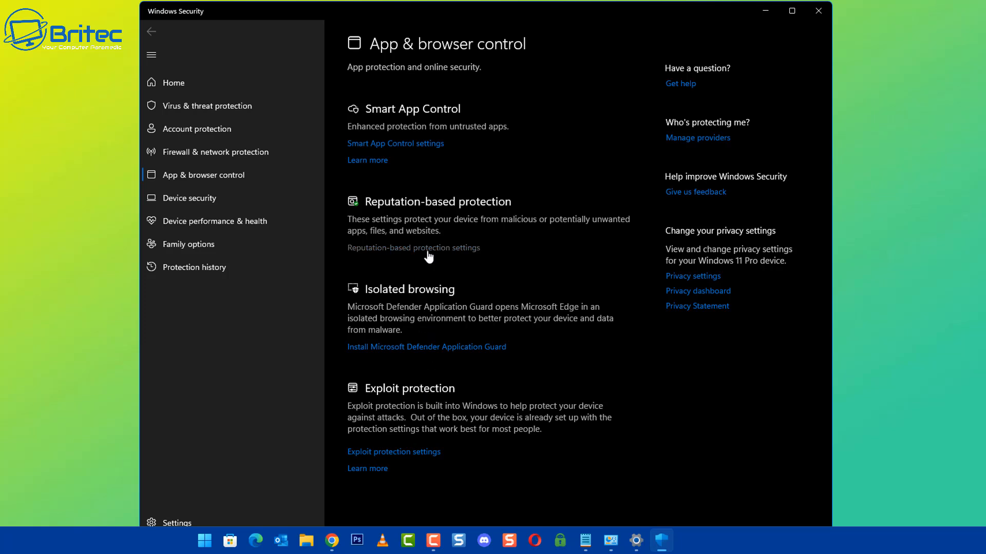
Review the Reputation-based protection settings, all switched on, under App & browser control
click(413, 248)
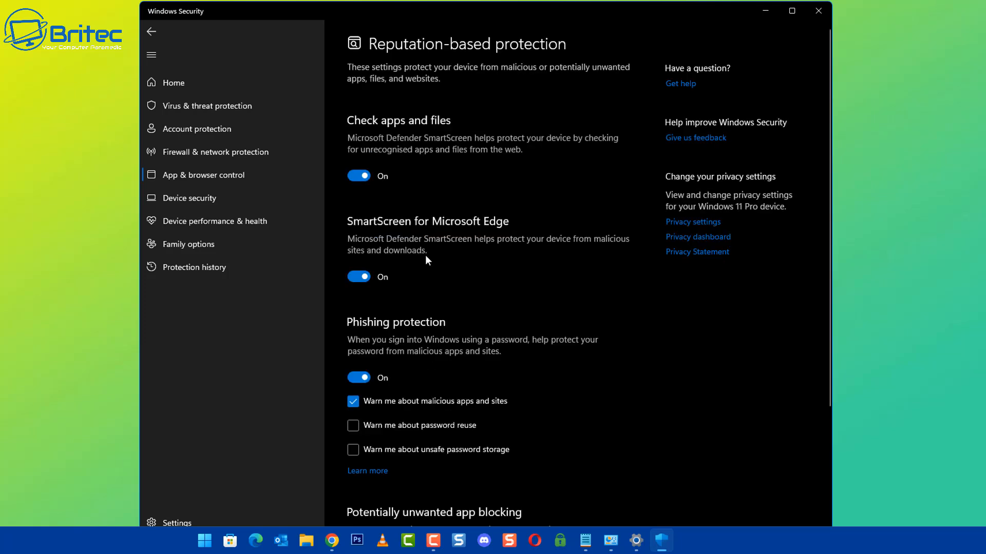
scroll(down, 3)
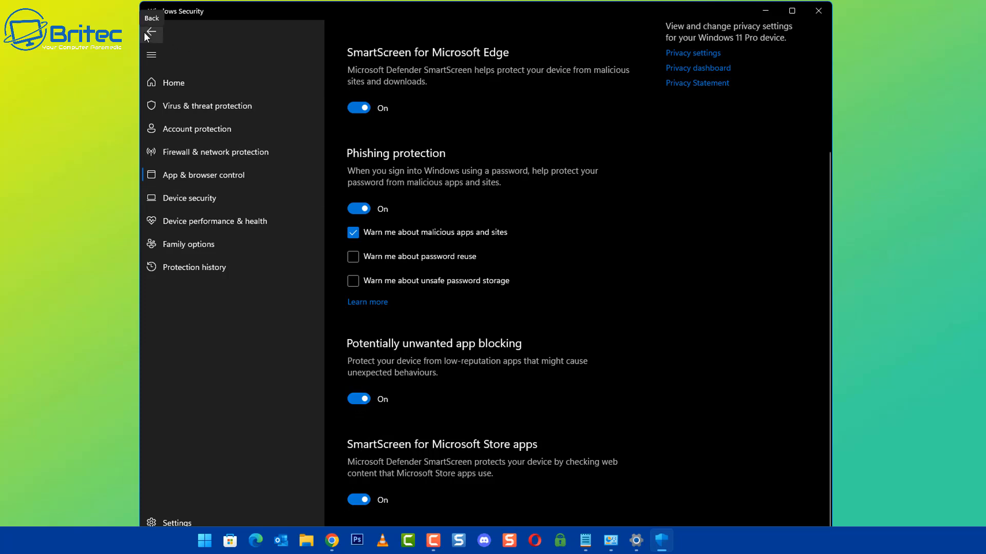
click(151, 32)
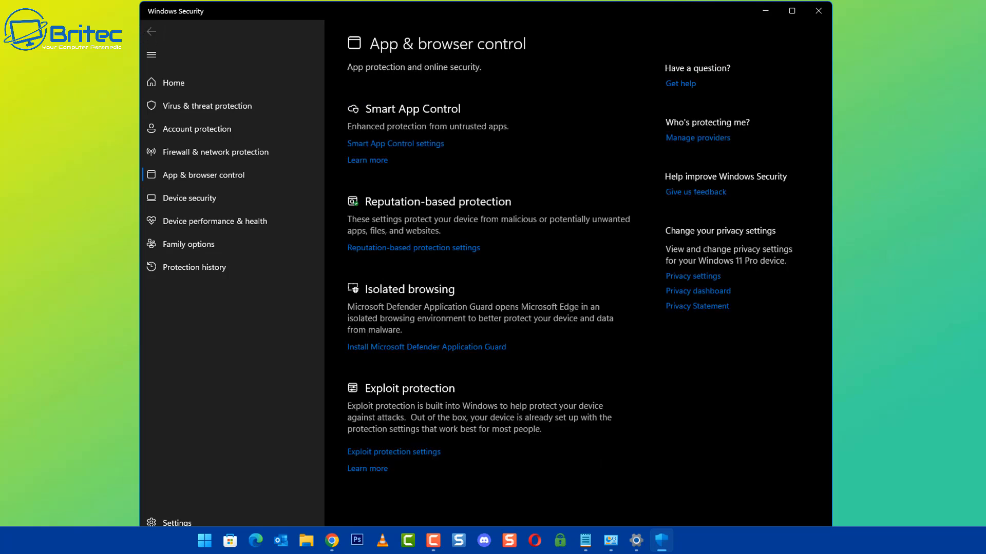
click(413, 247)
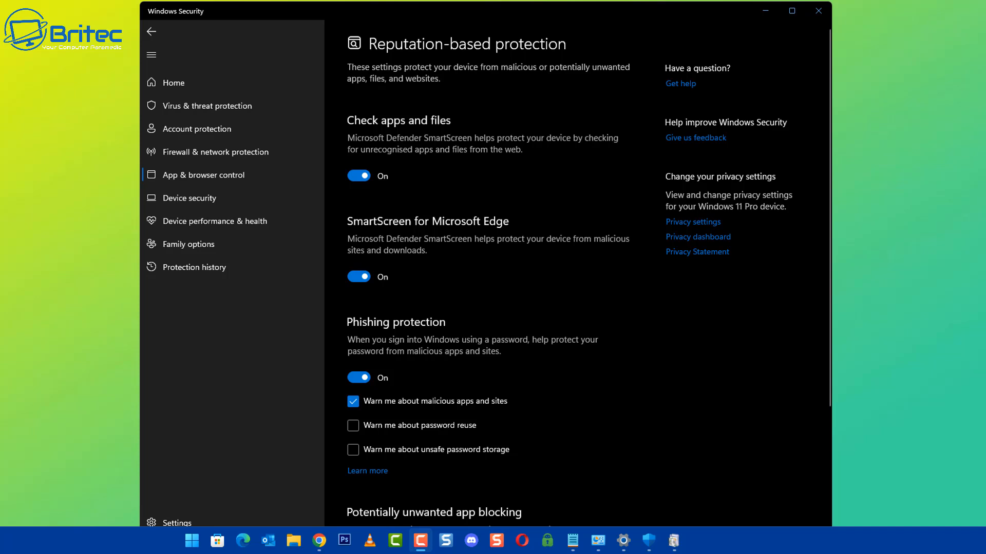
mouse_move(818, 11)
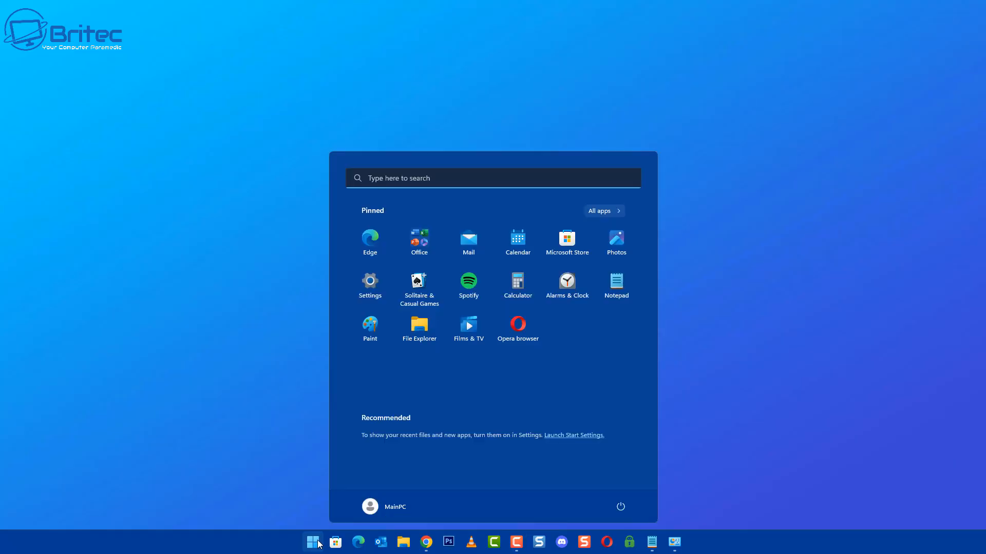
Launch the Local Group Policy Editor from a Start search for 'gp'
text(gp)
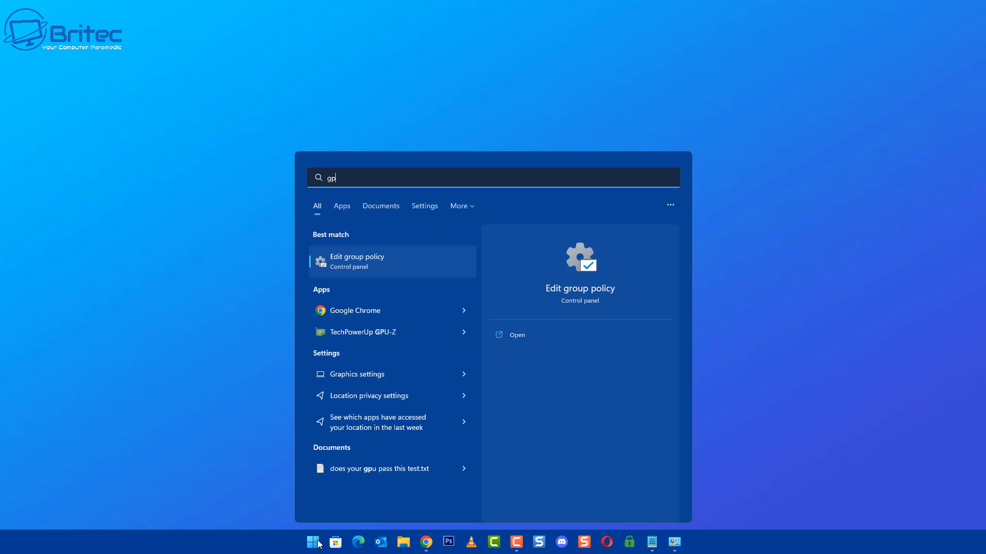
mouse_move(382, 267)
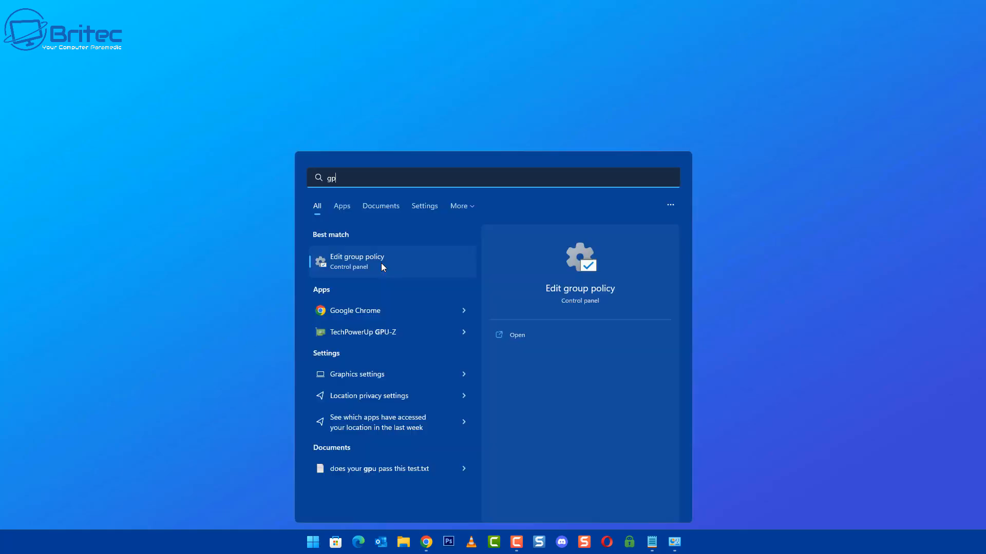
click(356, 261)
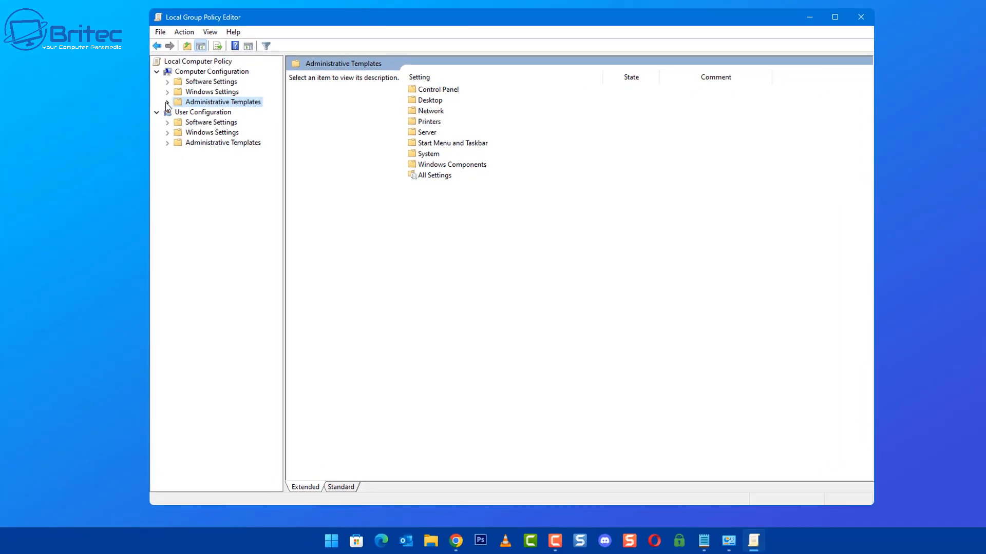
Navigate to Computer Configuration > Administrative Templates > Windows Components > File Explorer and select Configure Windows Defender SmartScreen
click(168, 102)
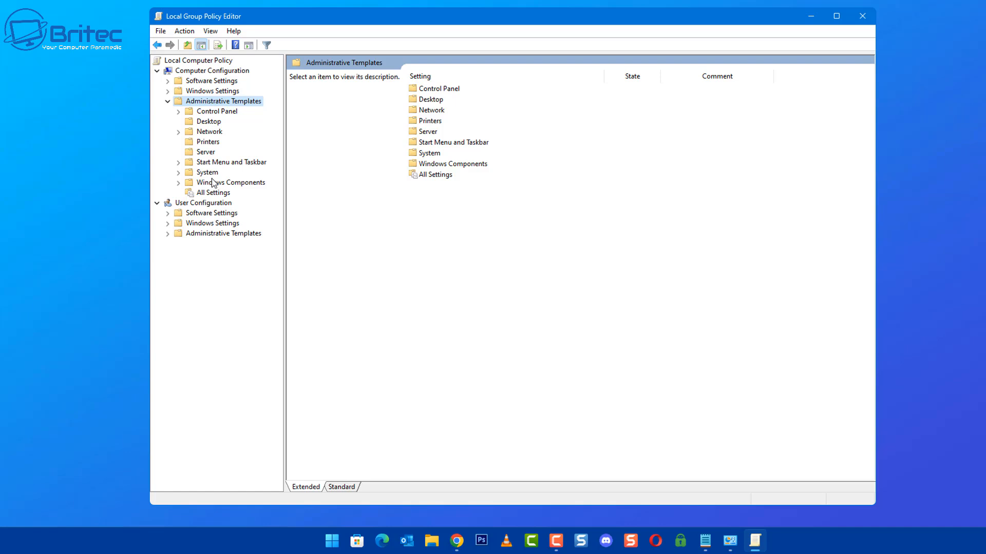
click(231, 182)
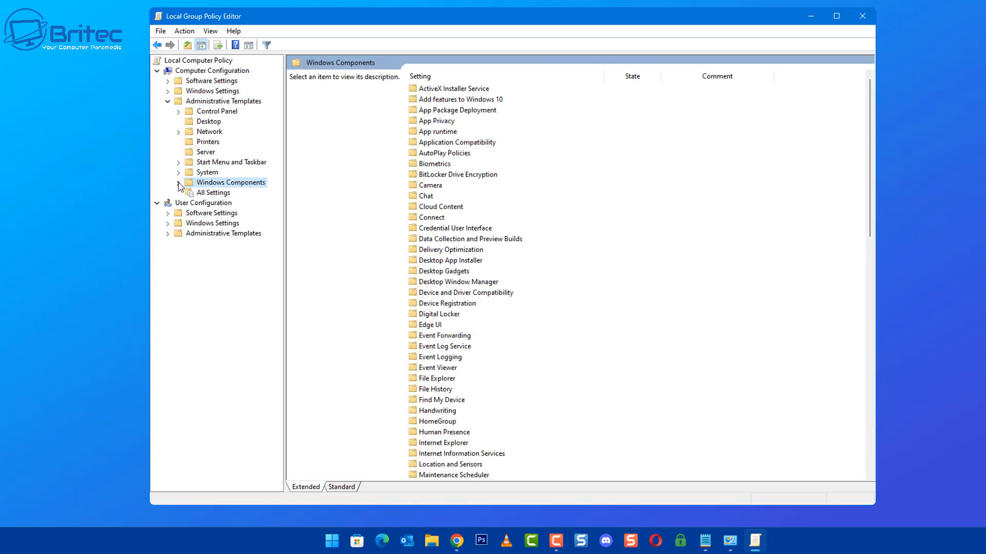
click(180, 186)
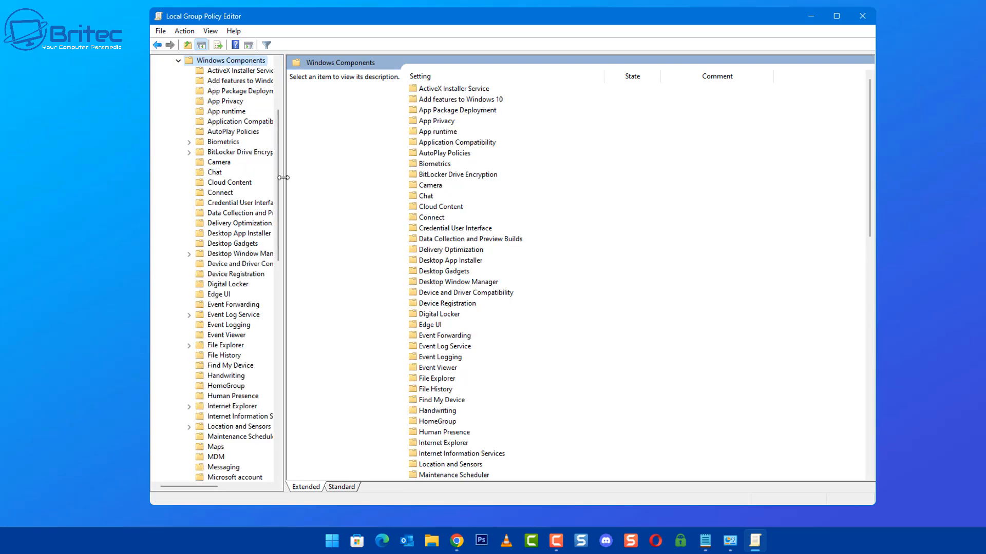
drag(283, 178, 340, 189)
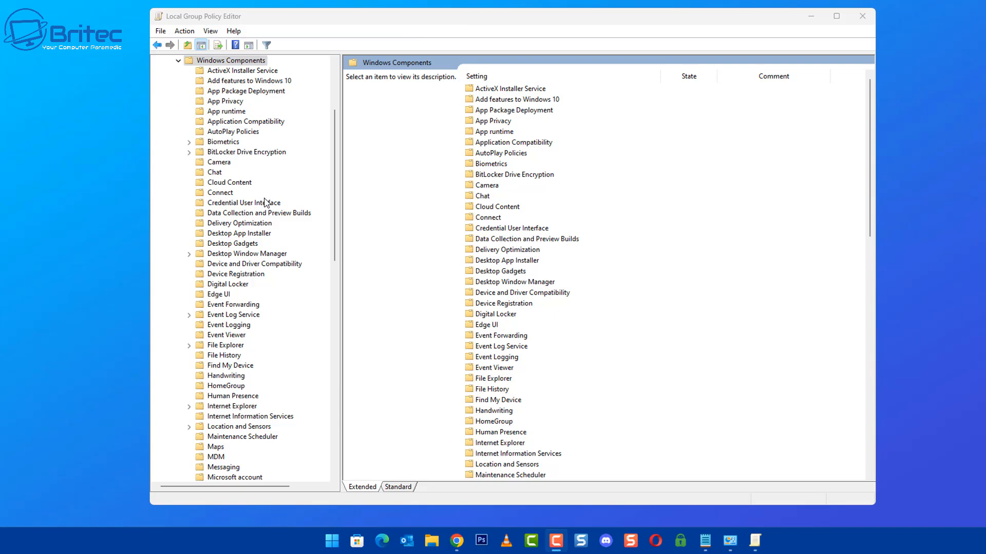
scroll(down, 3)
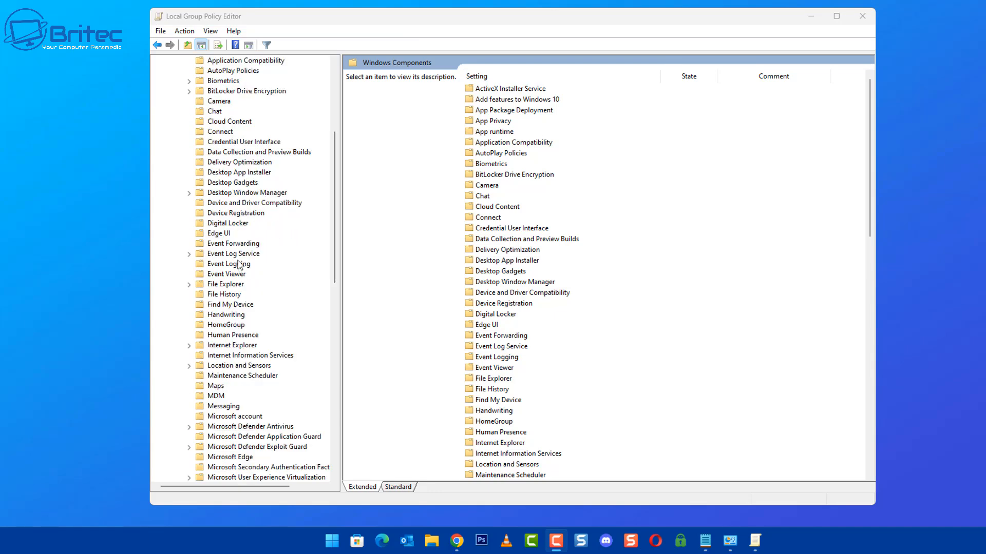
click(225, 283)
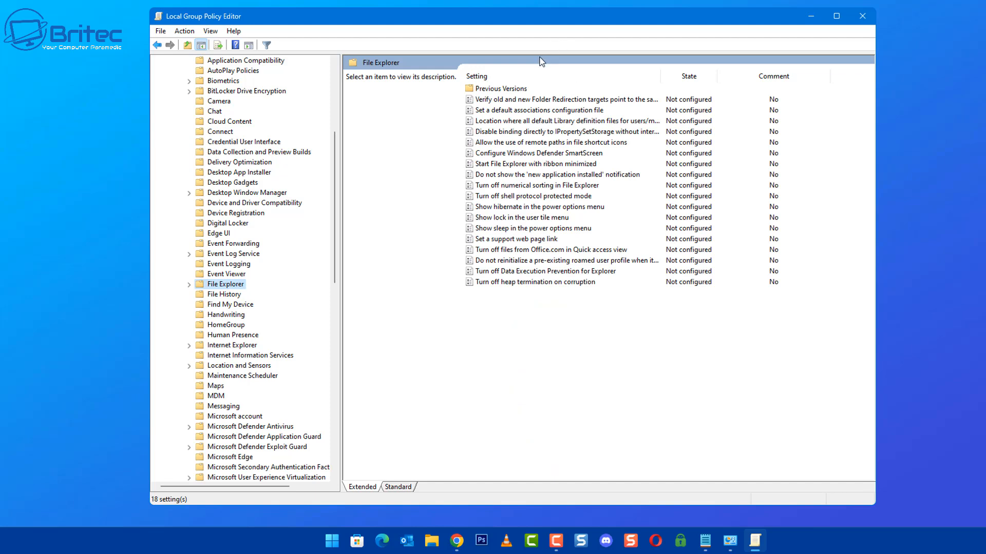
mouse_move(537, 320)
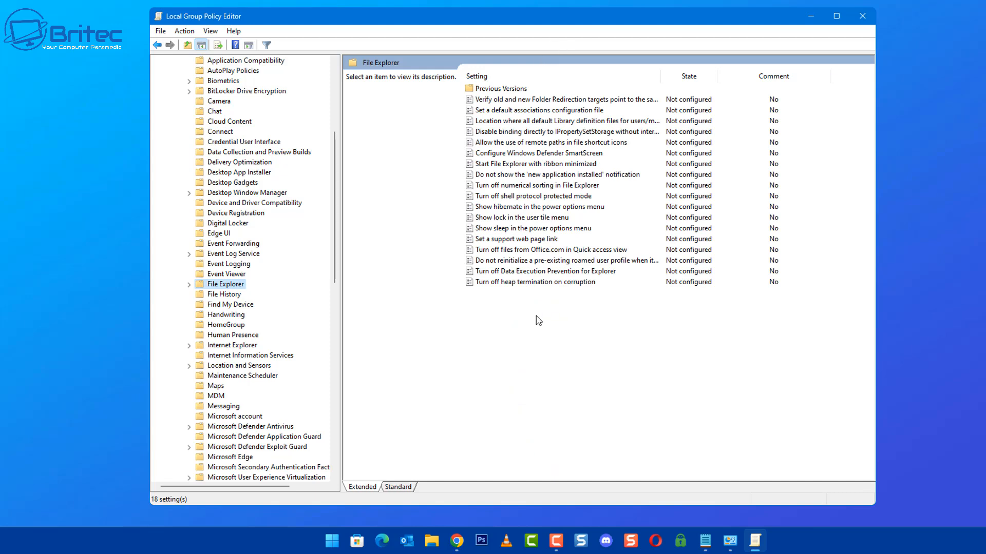
mouse_move(508, 205)
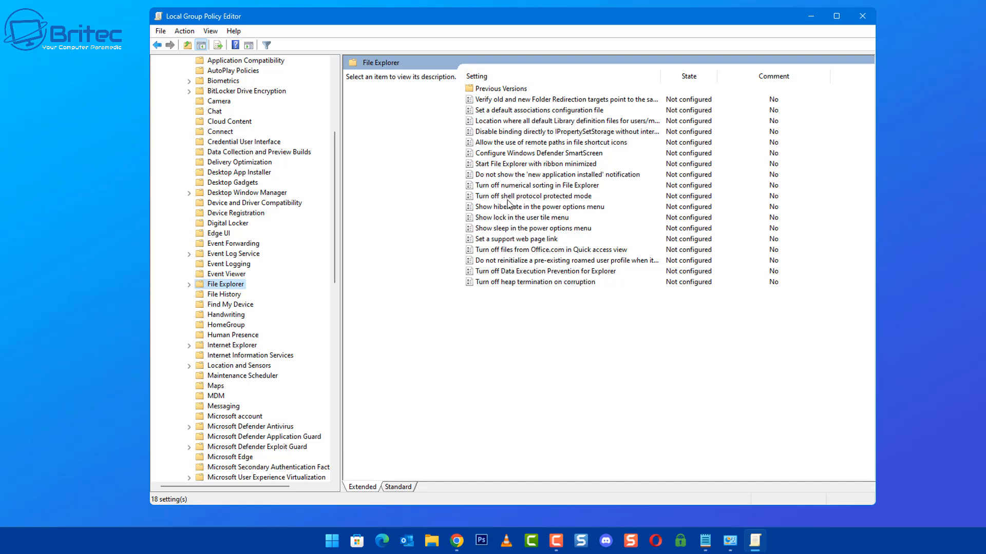
mouse_move(558, 156)
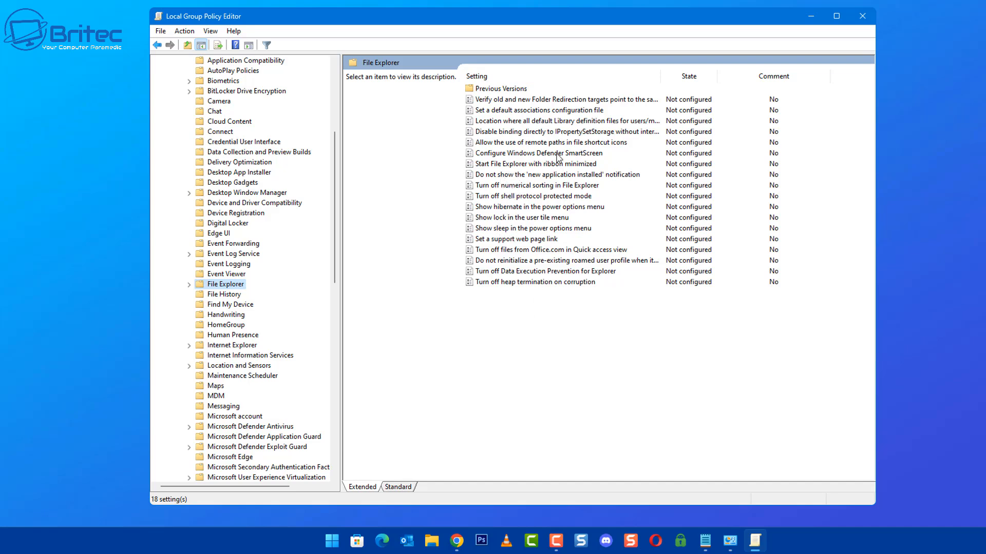
click(539, 153)
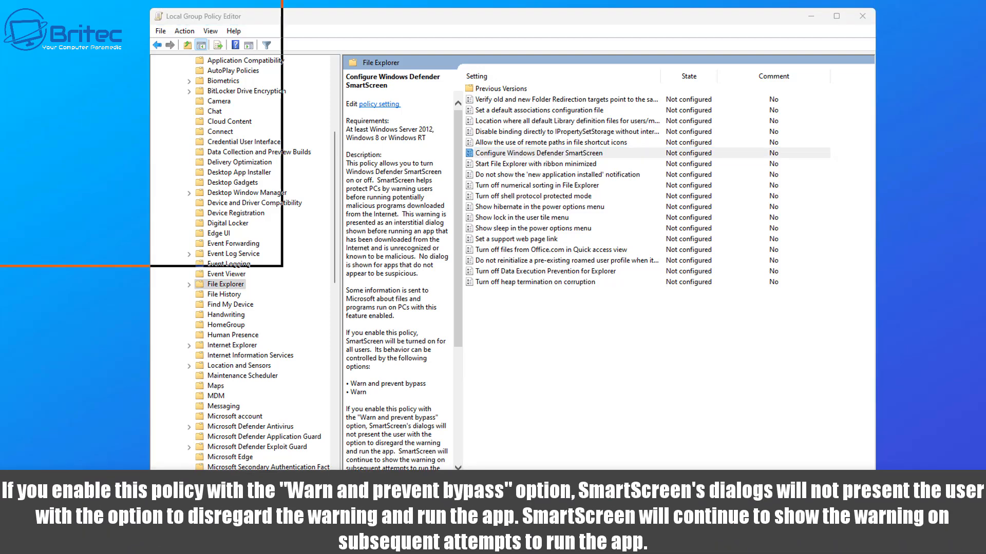
Set Configure Windows Defender SmartScreen to Enabled with Warn and prevent bypass, reading its help text
double_click(536, 153)
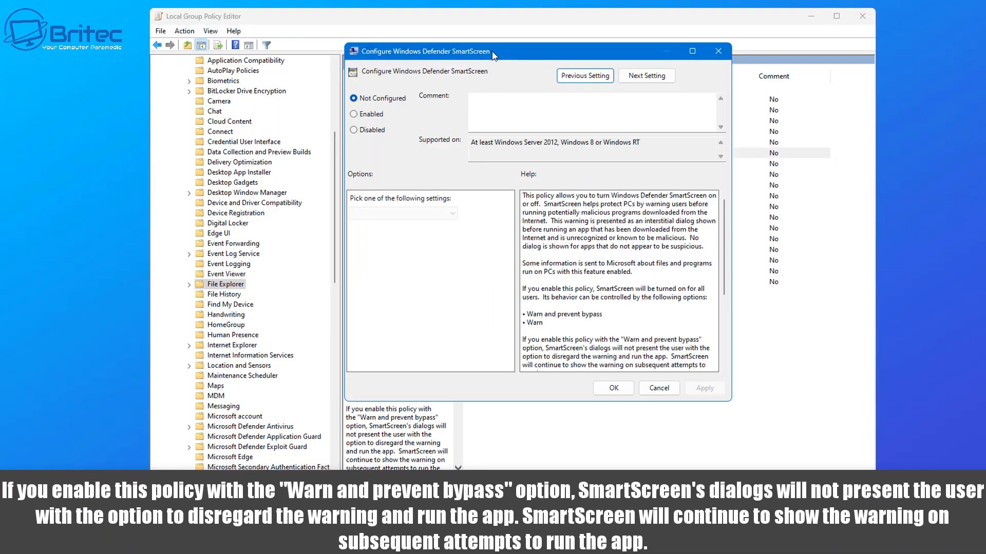
click(346, 127)
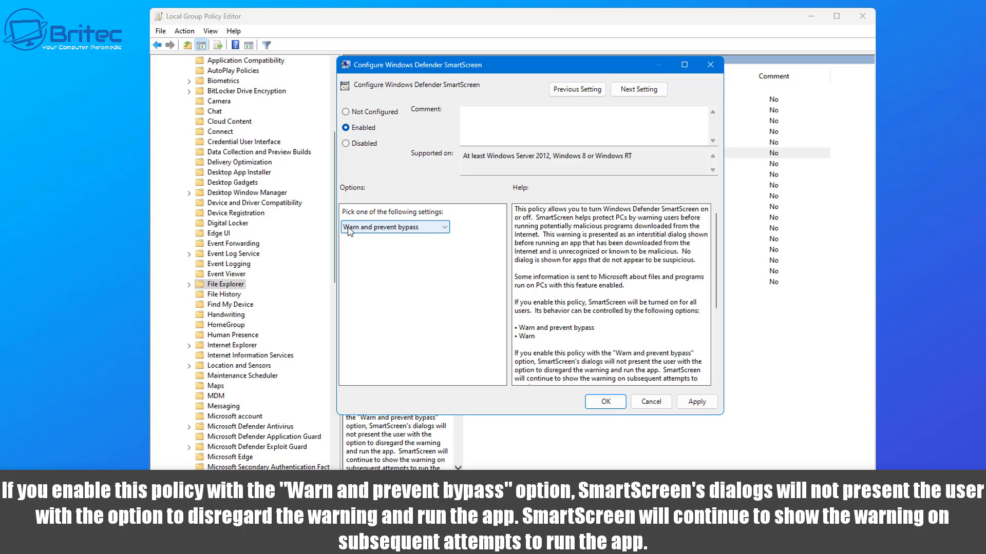
mouse_move(414, 231)
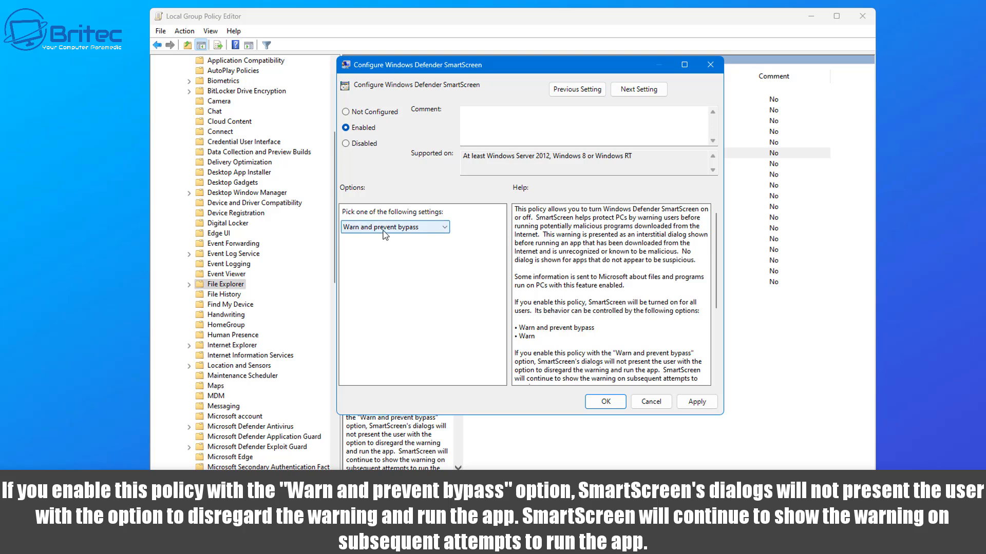
mouse_move(568, 287)
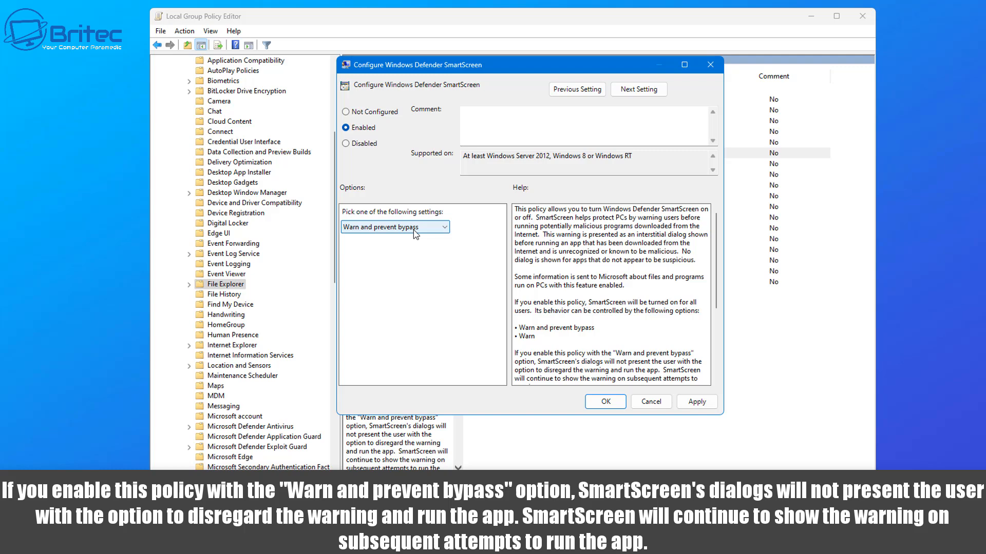
mouse_move(565, 344)
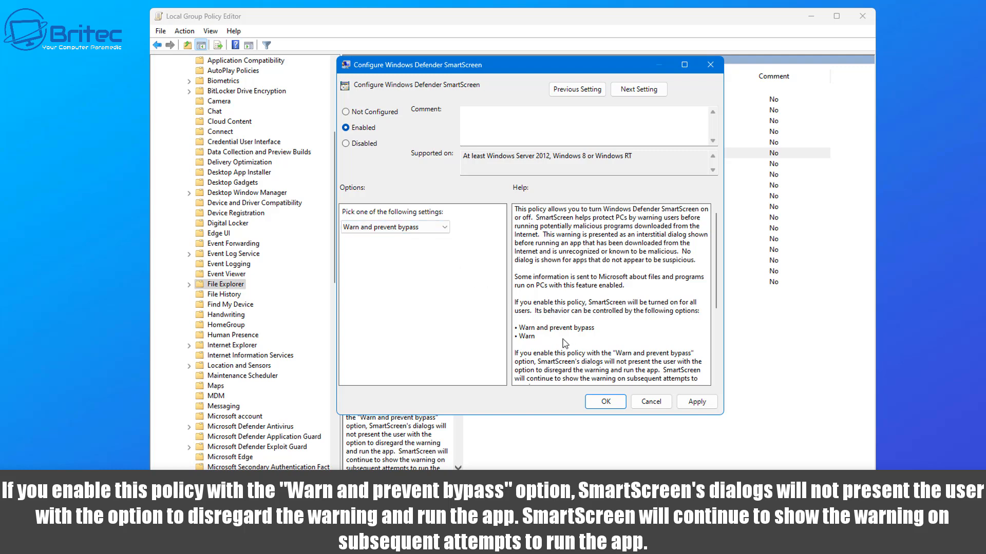
scroll(down, 3)
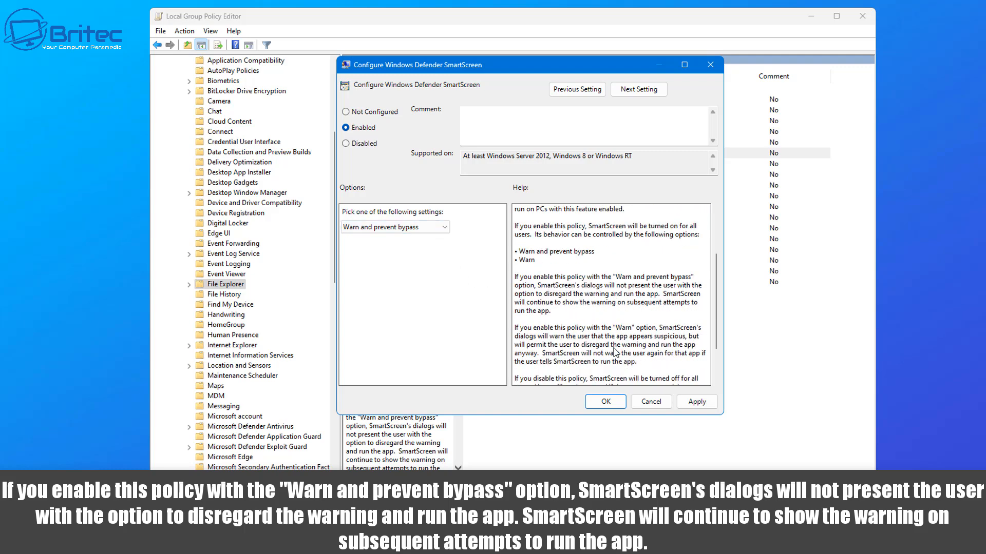
scroll(down, 3)
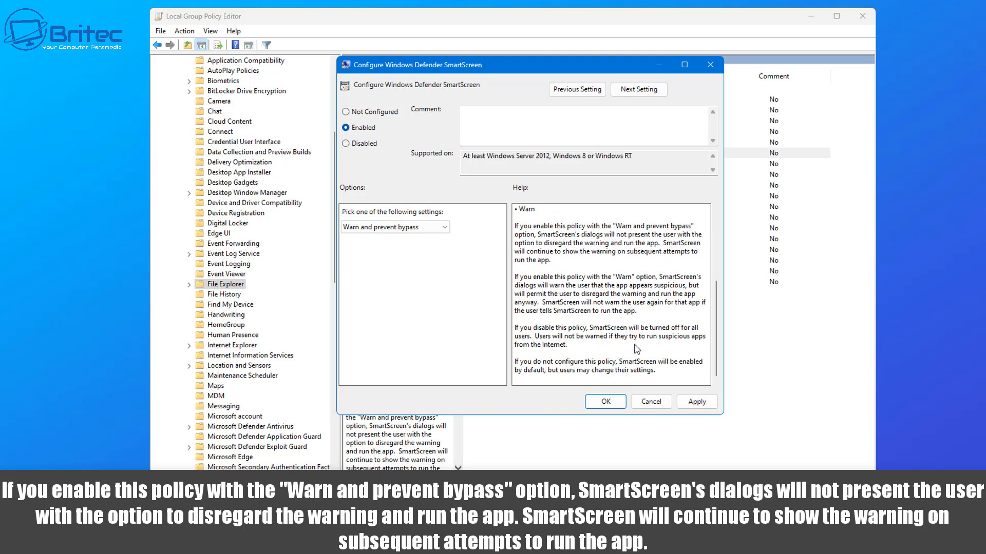
mouse_move(676, 287)
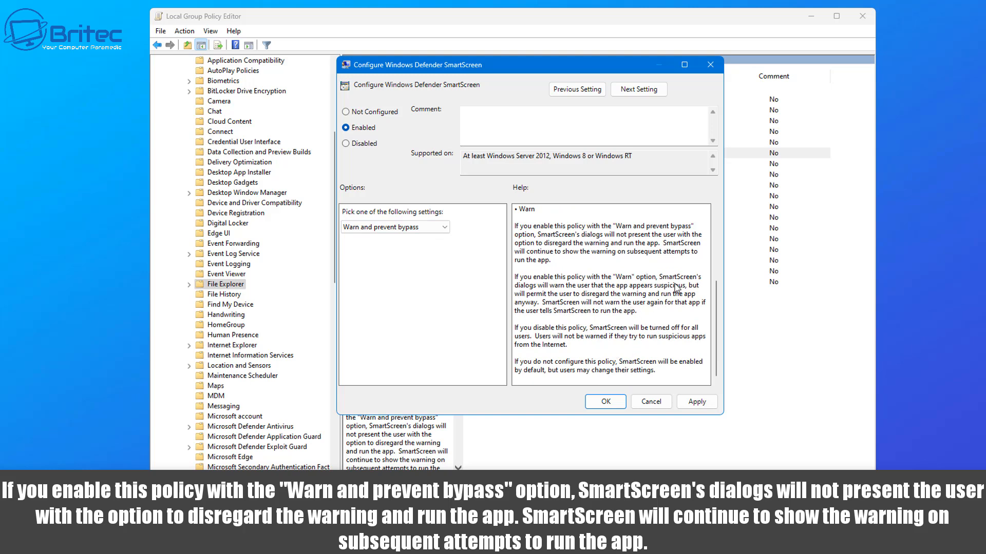
mouse_move(555, 298)
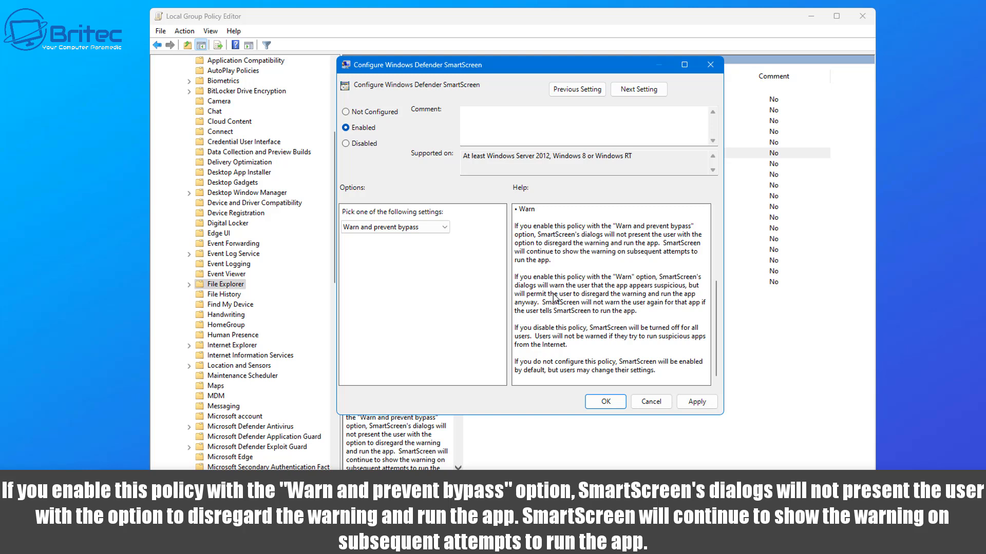
mouse_move(780, 309)
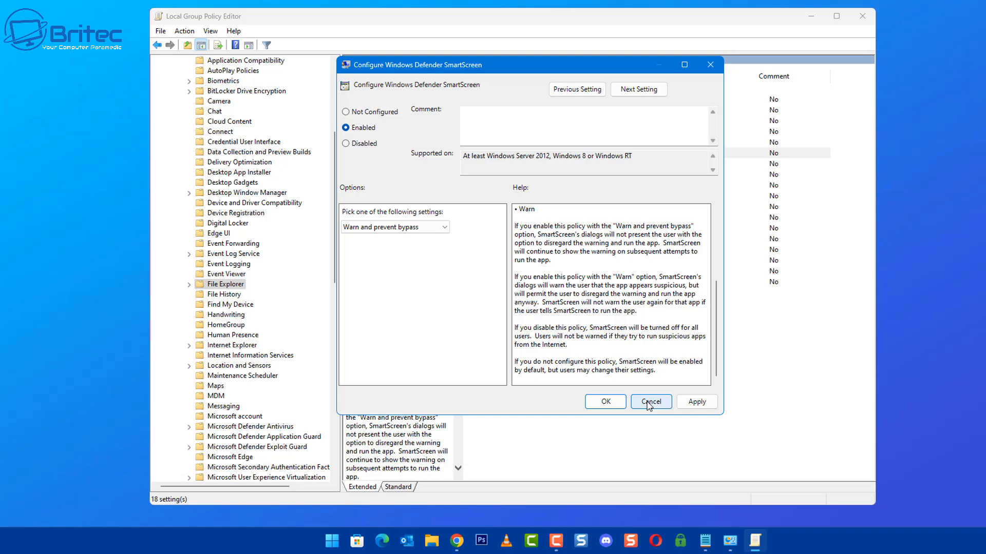
mouse_move(683, 161)
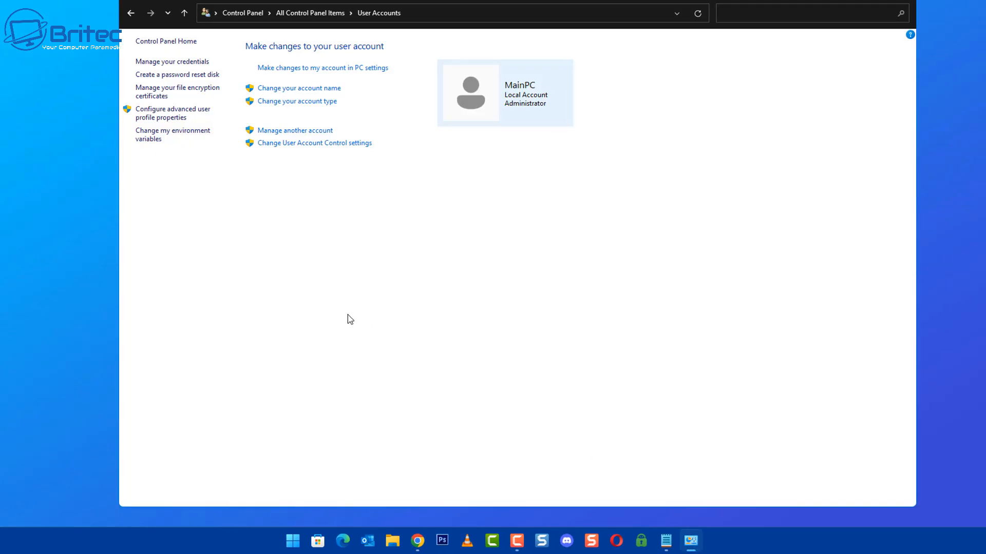
mouse_move(310, 151)
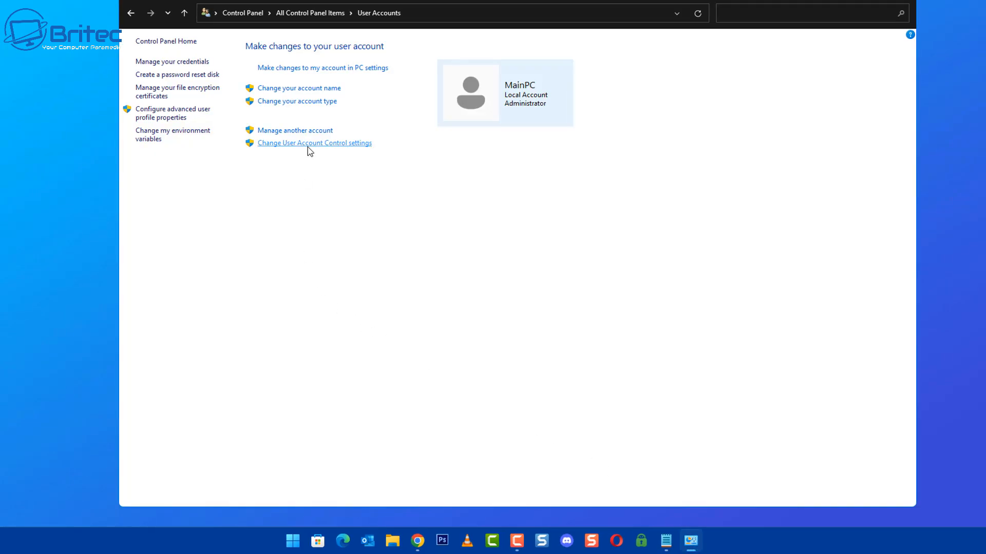
mouse_move(295, 130)
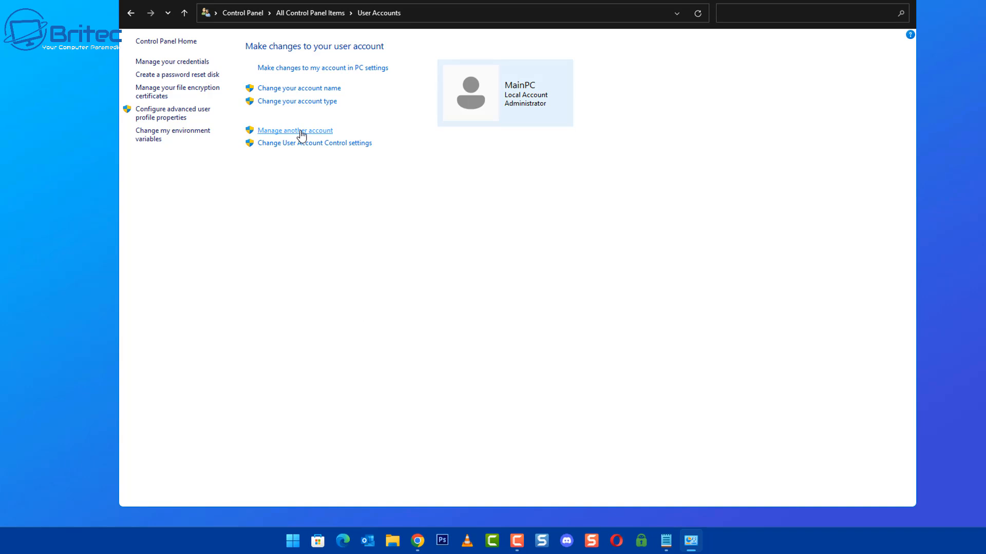
mouse_move(296, 101)
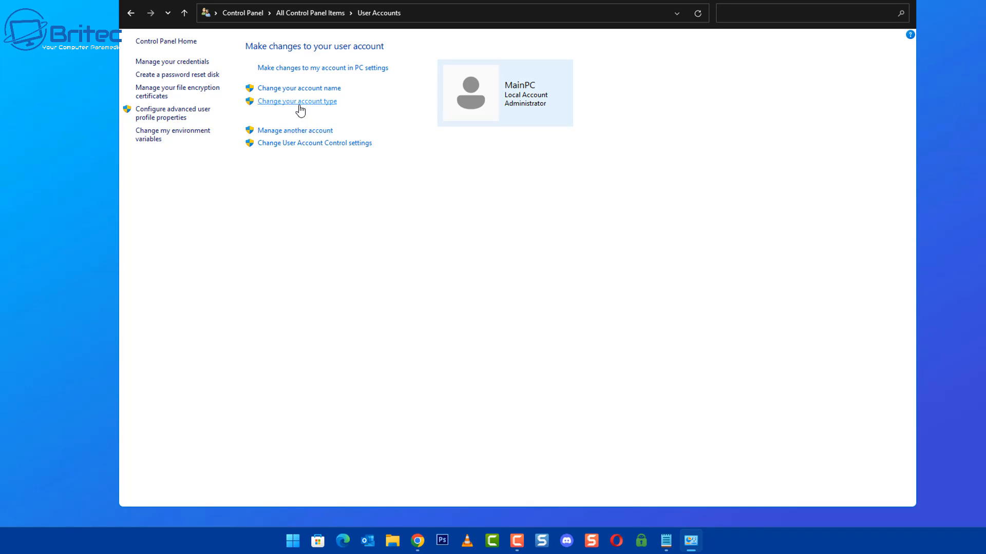
Reach the Select your new account type page for MainPC, still Administrator
click(297, 102)
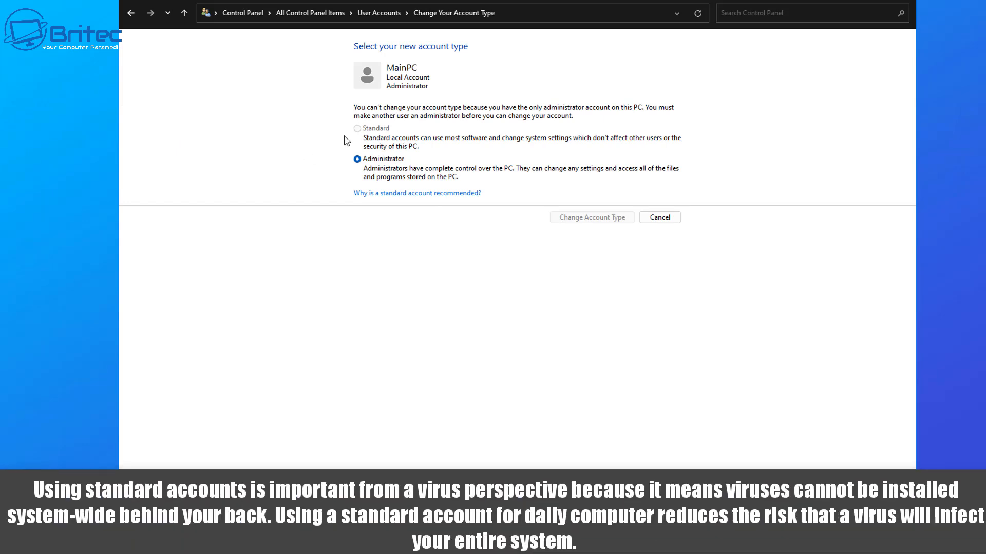
mouse_move(362, 140)
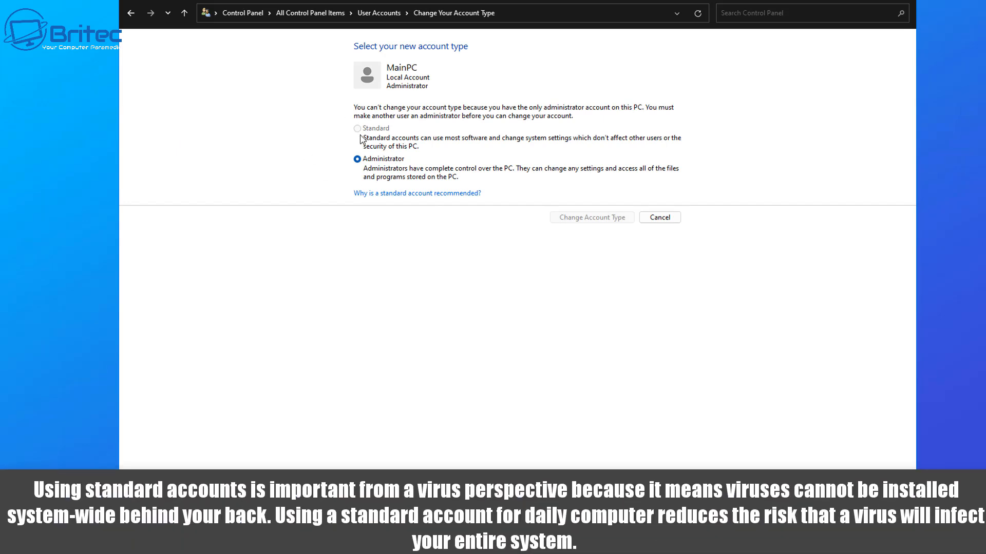
mouse_move(450, 147)
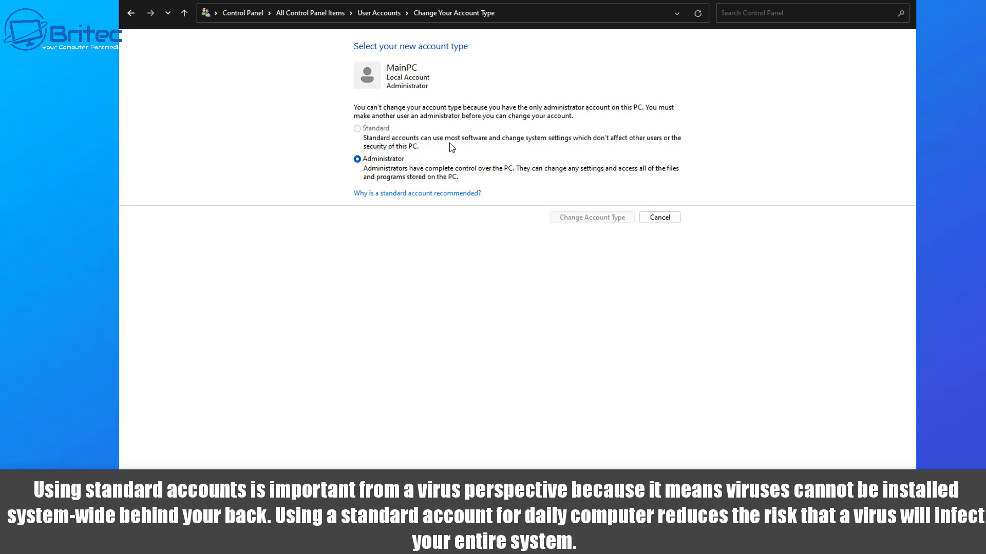
mouse_move(502, 147)
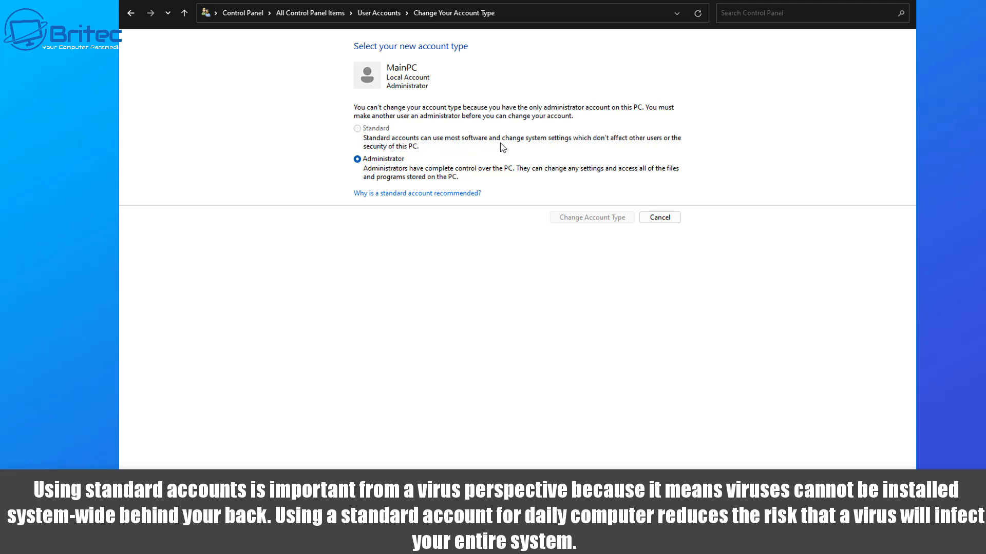
mouse_move(625, 148)
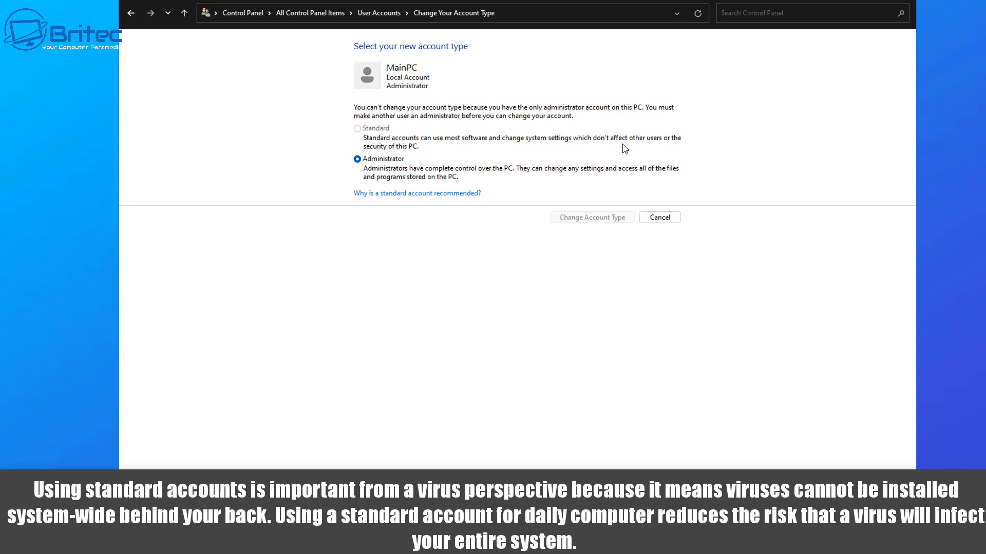
mouse_move(684, 150)
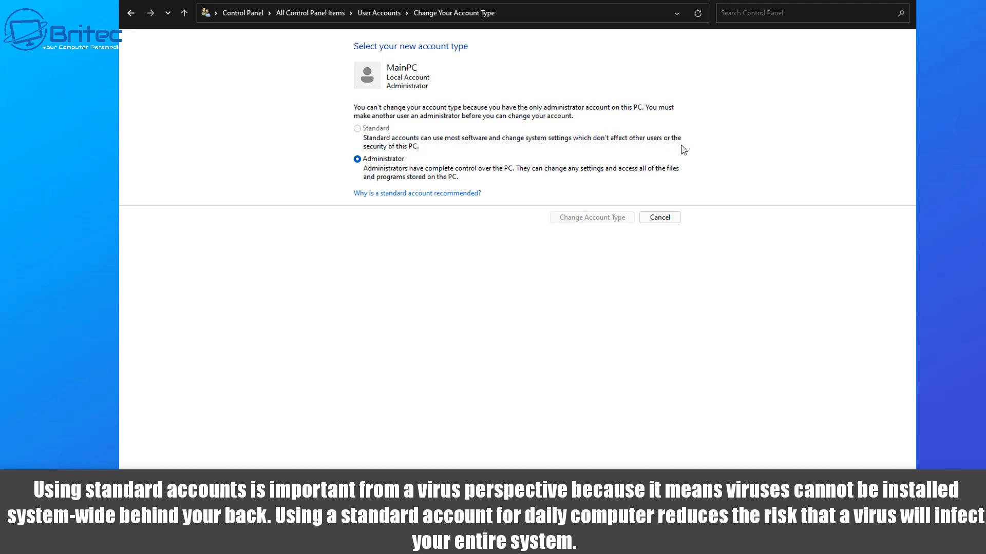
mouse_move(611, 145)
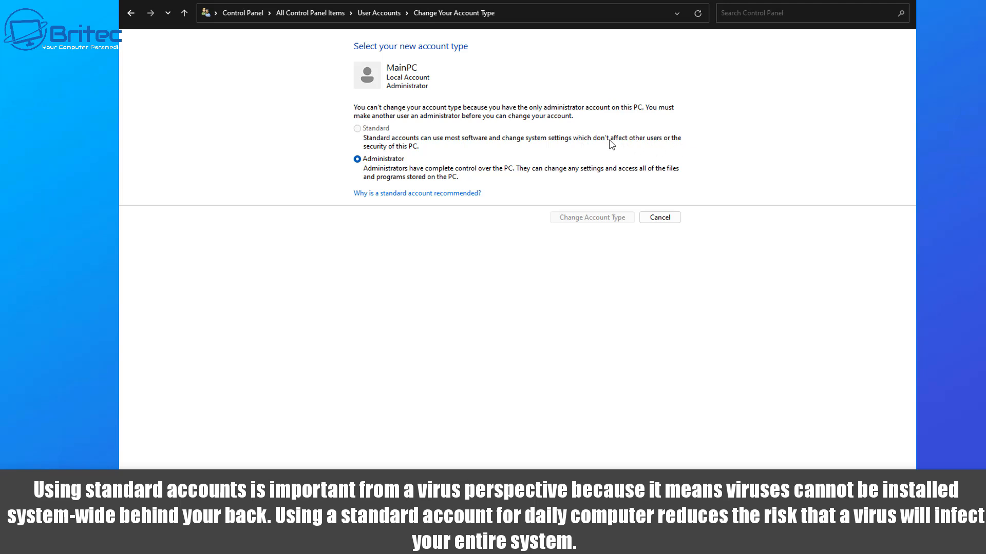
mouse_move(355, 130)
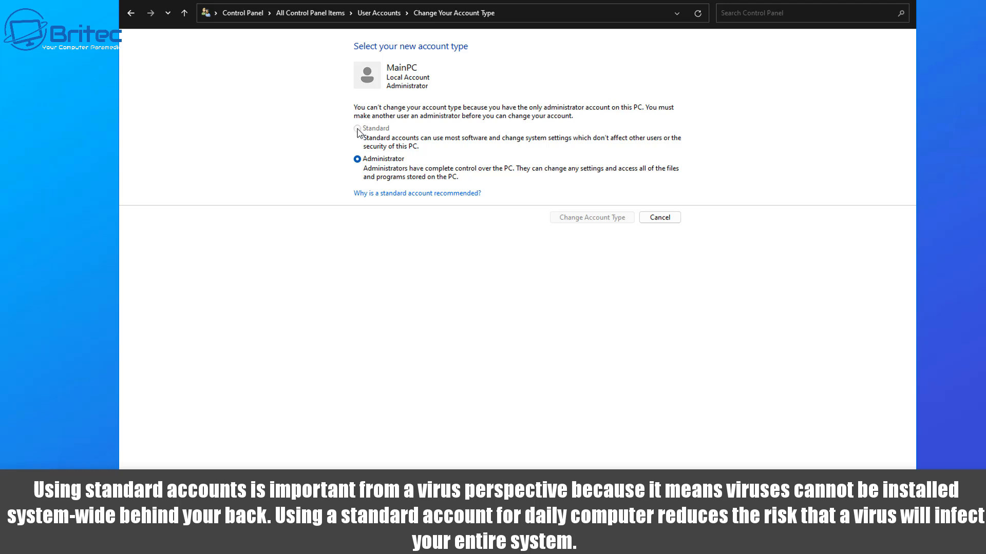
mouse_move(382, 138)
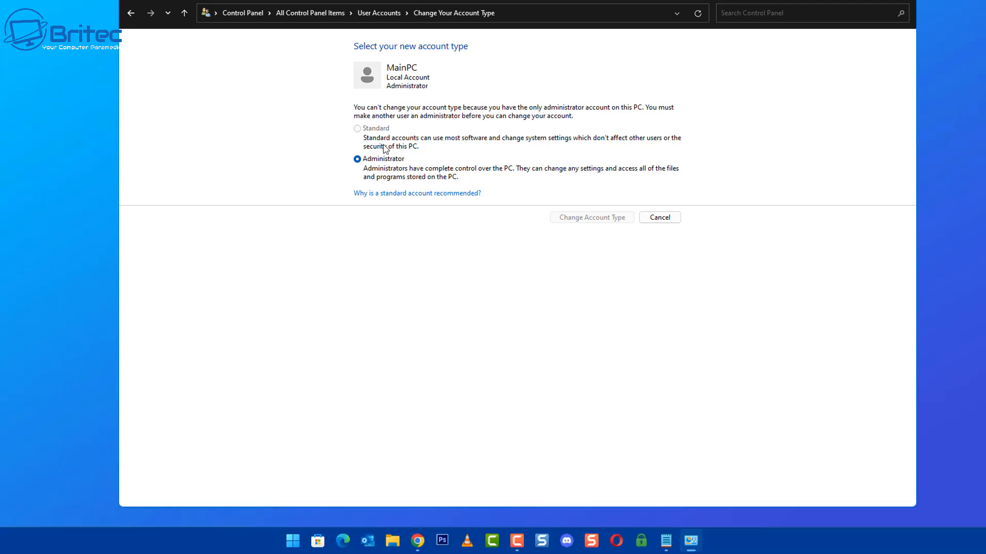
mouse_move(388, 195)
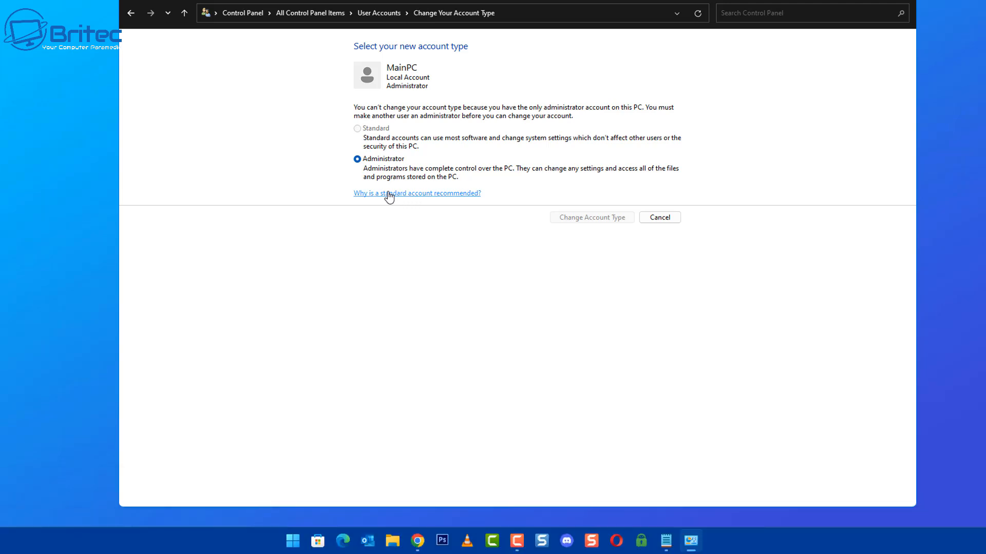
click(417, 193)
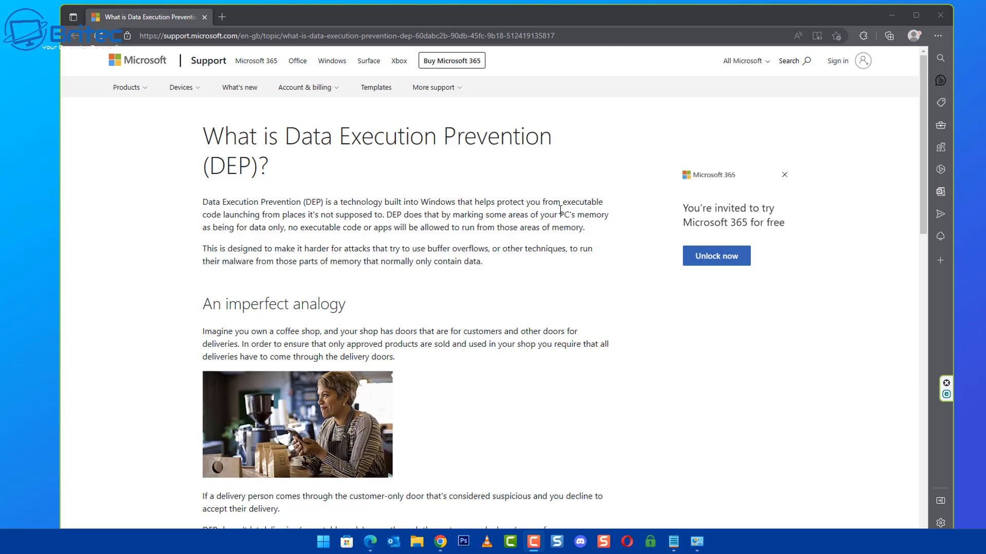
mouse_move(293, 237)
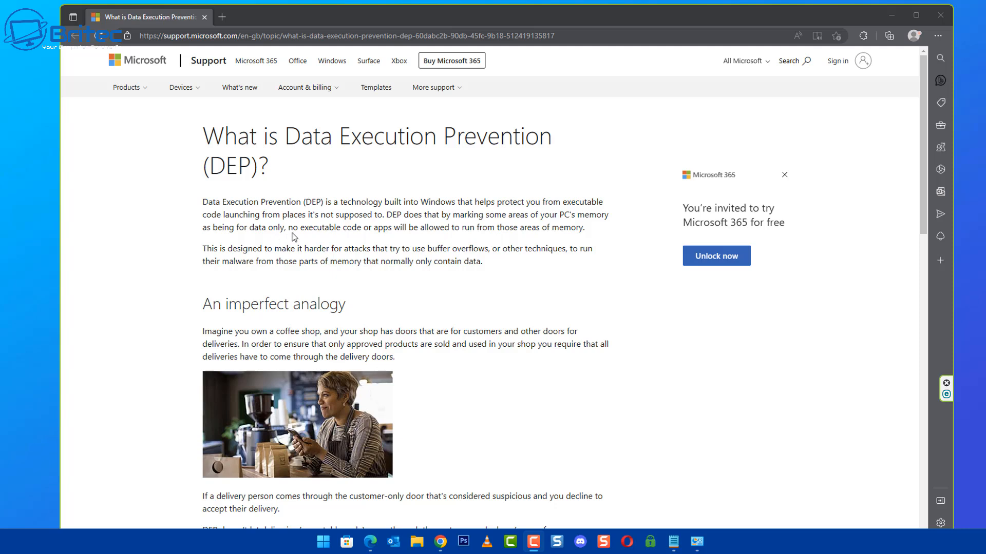
mouse_move(429, 228)
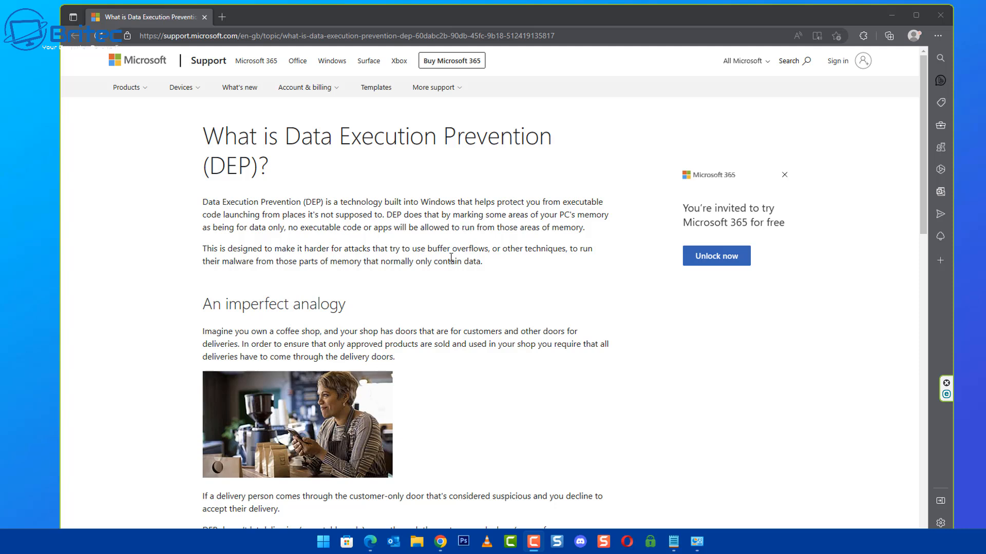
mouse_move(458, 272)
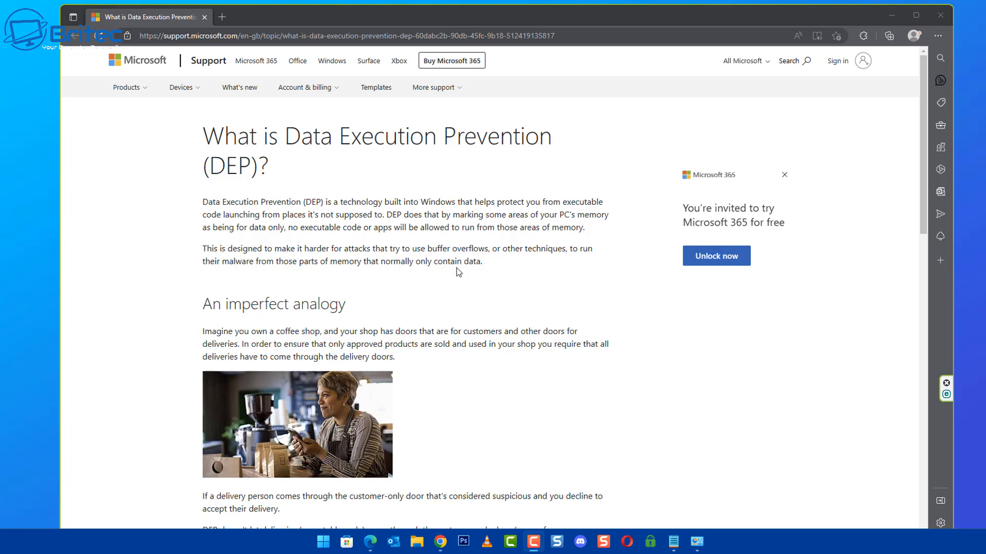
mouse_move(925, 120)
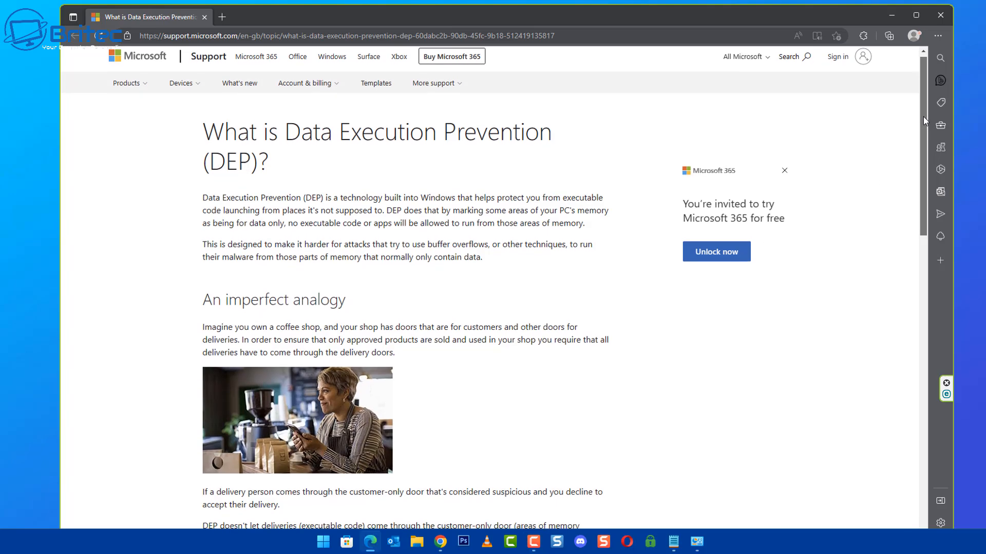
Scroll the DEP support article down to the 'Turning DEP off or on' section via Exploit protection
scroll(down, 3)
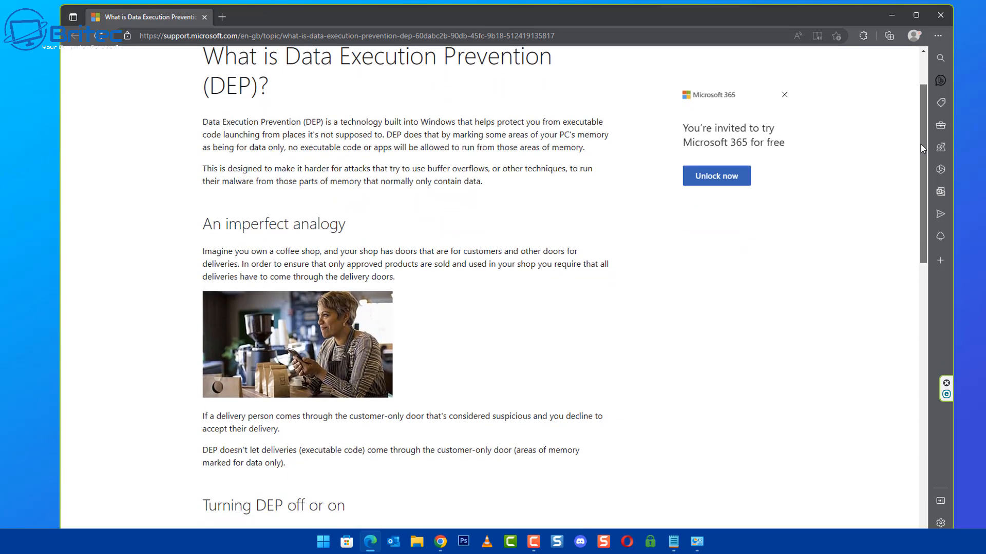
scroll(down, 3)
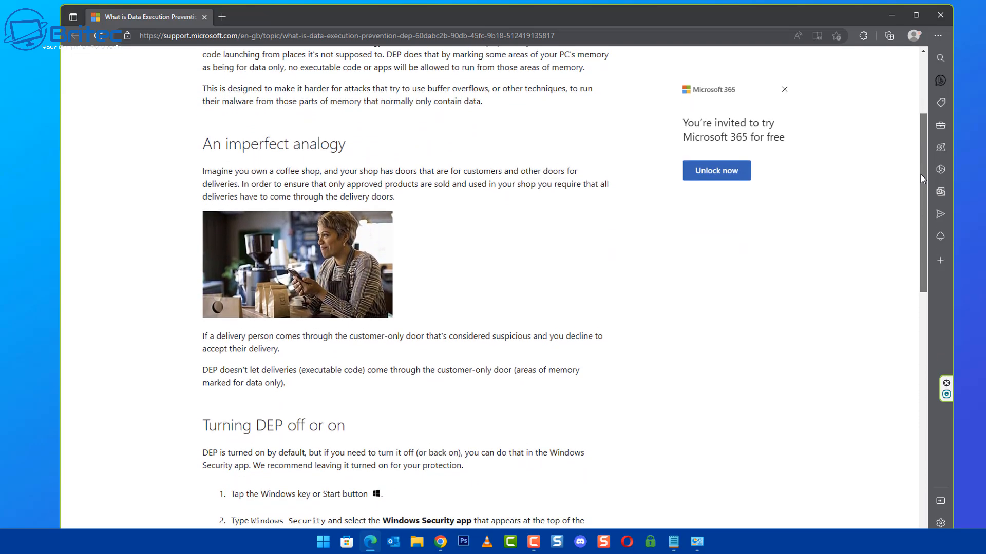
scroll(down, 3)
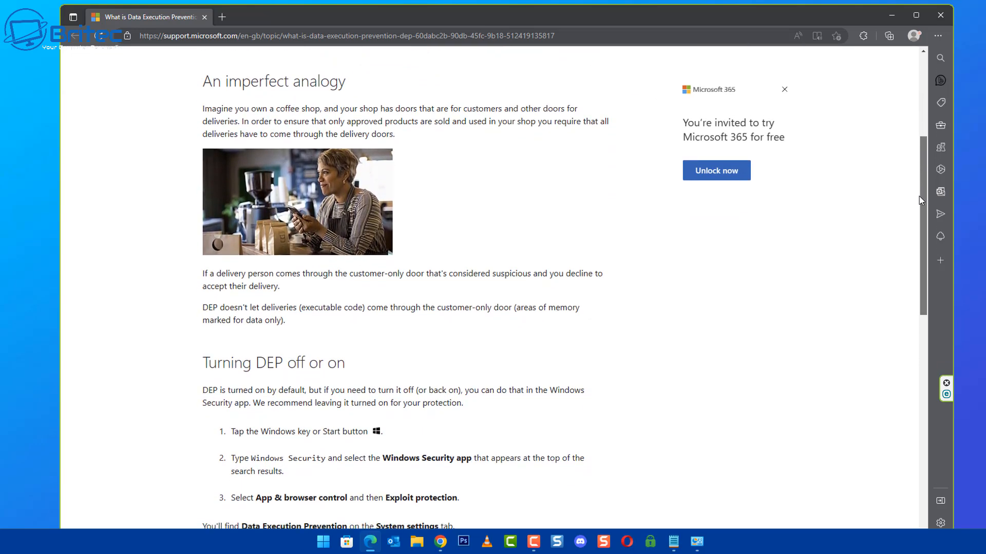
scroll(down, 3)
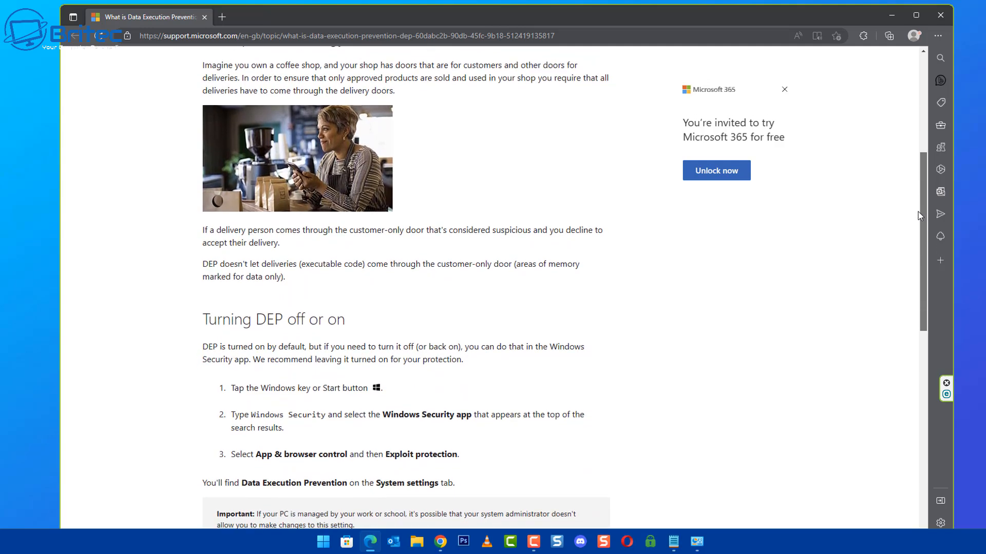
scroll(down, 3)
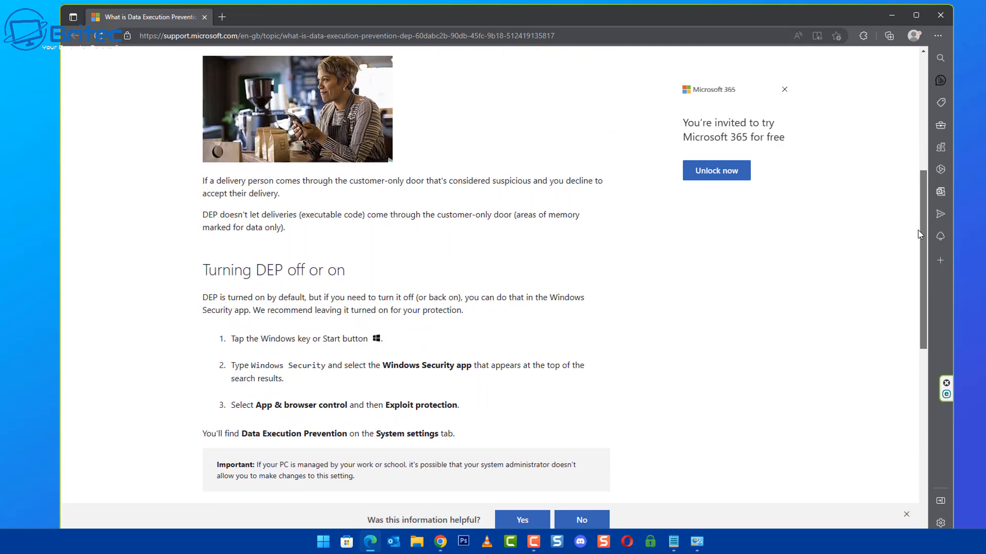
scroll(down, 3)
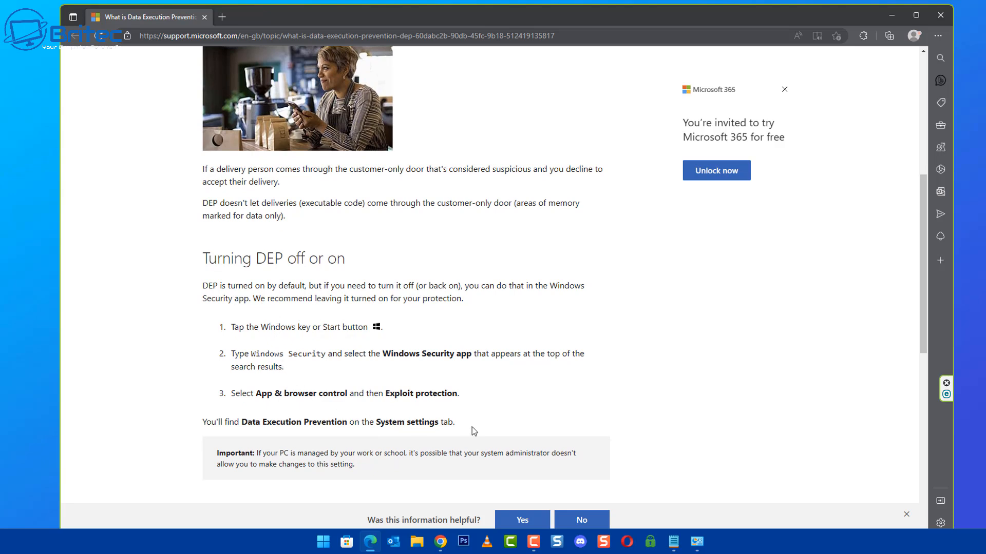
mouse_move(348, 407)
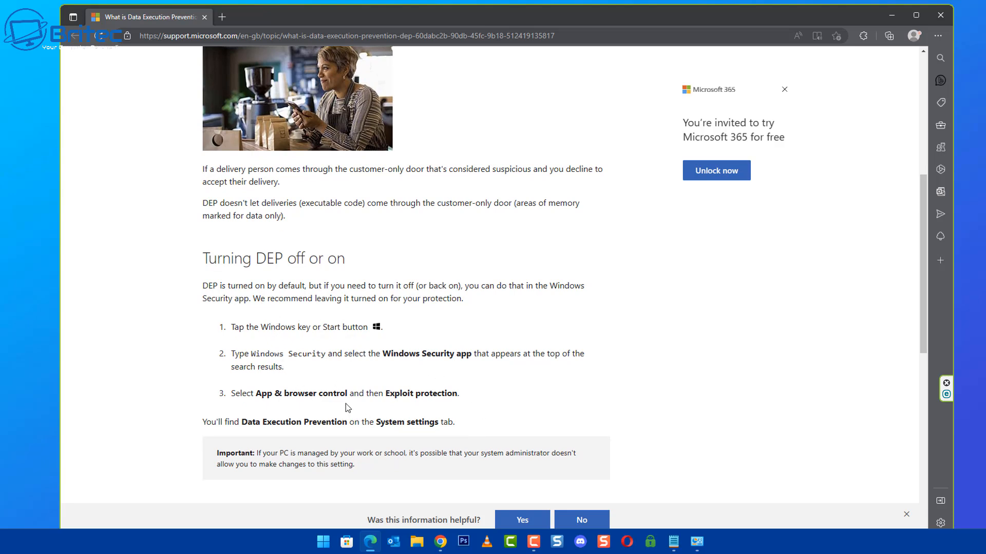
mouse_move(424, 366)
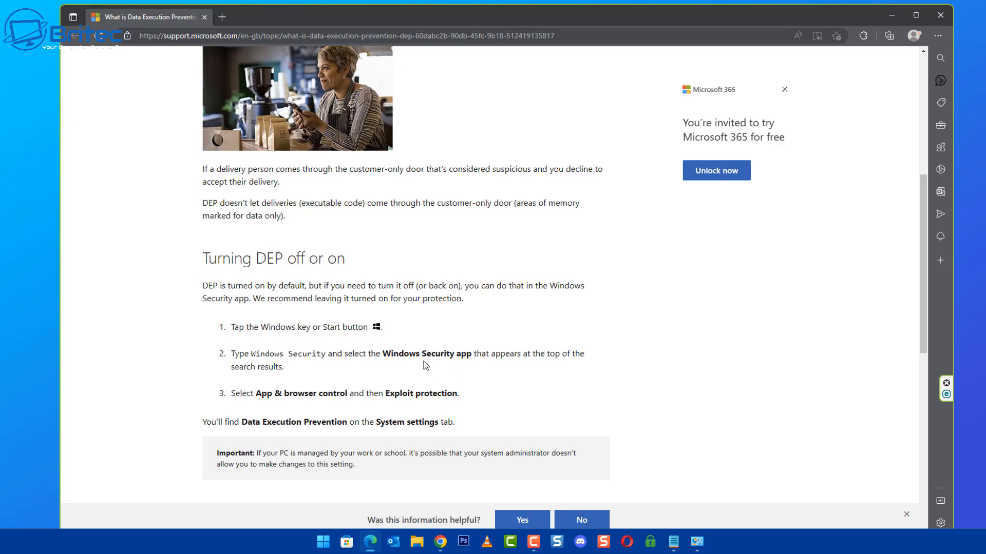
mouse_move(965, 51)
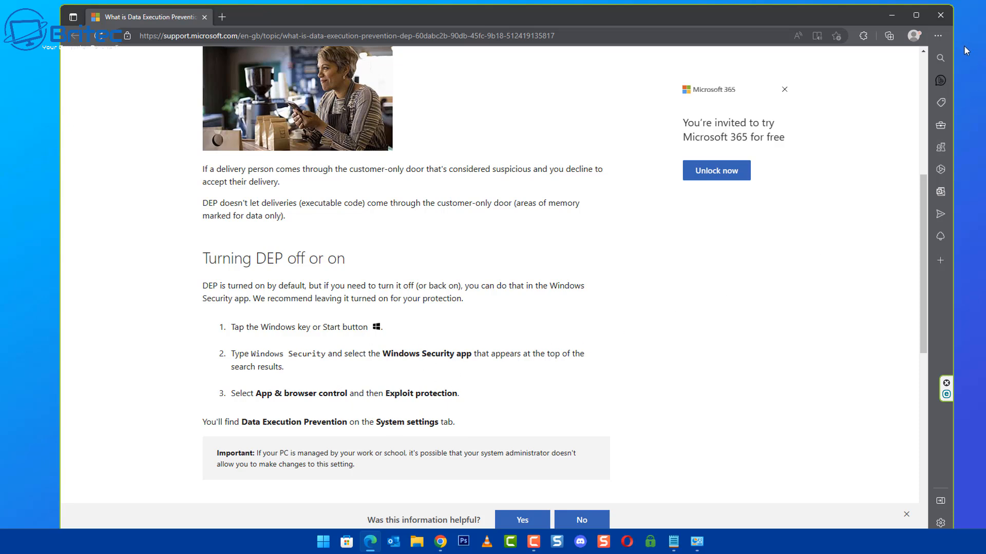
mouse_move(940, 14)
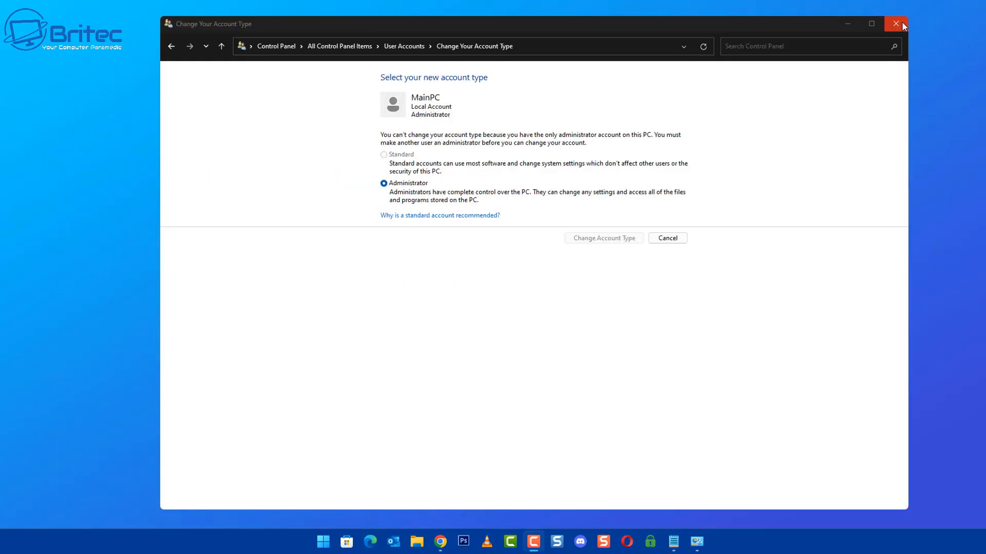
Close the Change Your Account Type window, leaving the desktop showing
click(895, 24)
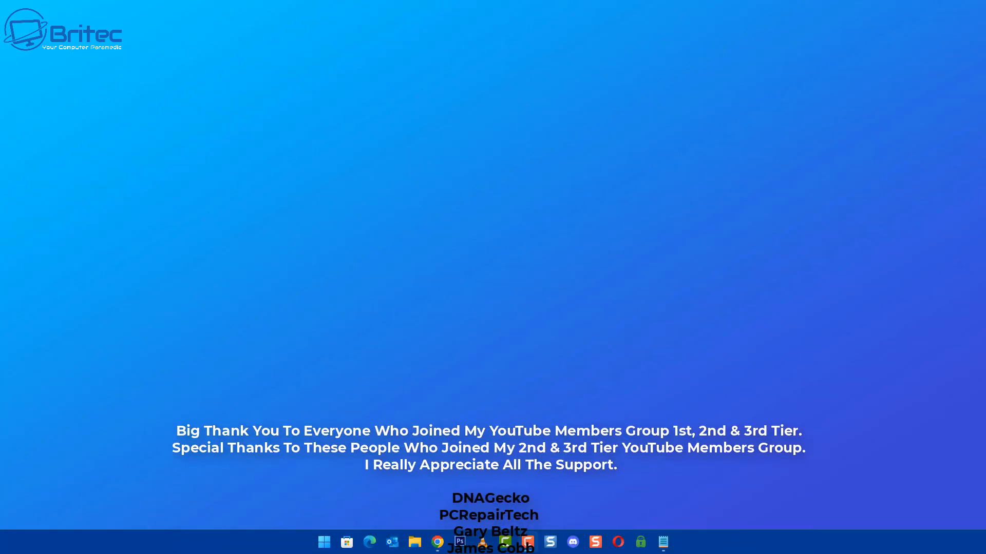
scroll(up, 3)
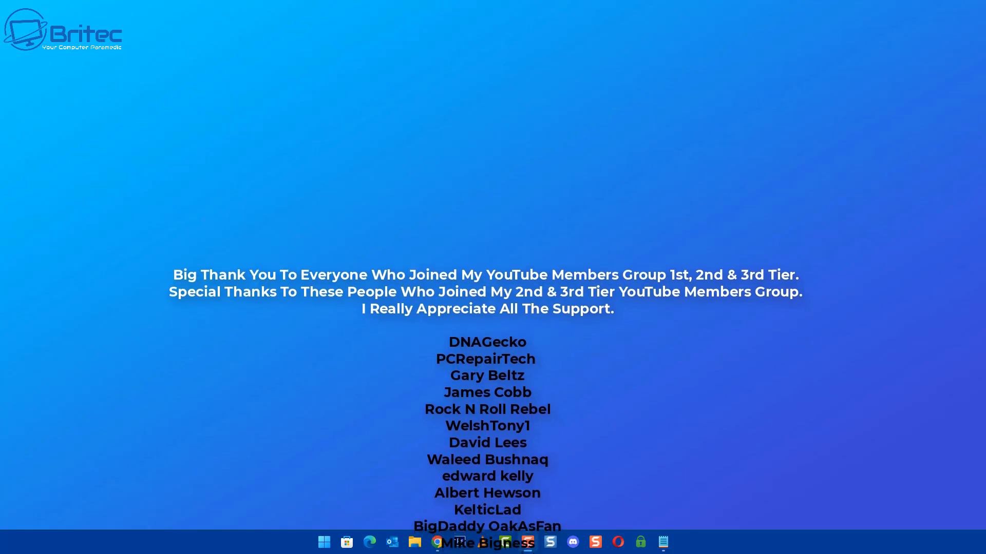
scroll(up, 3)
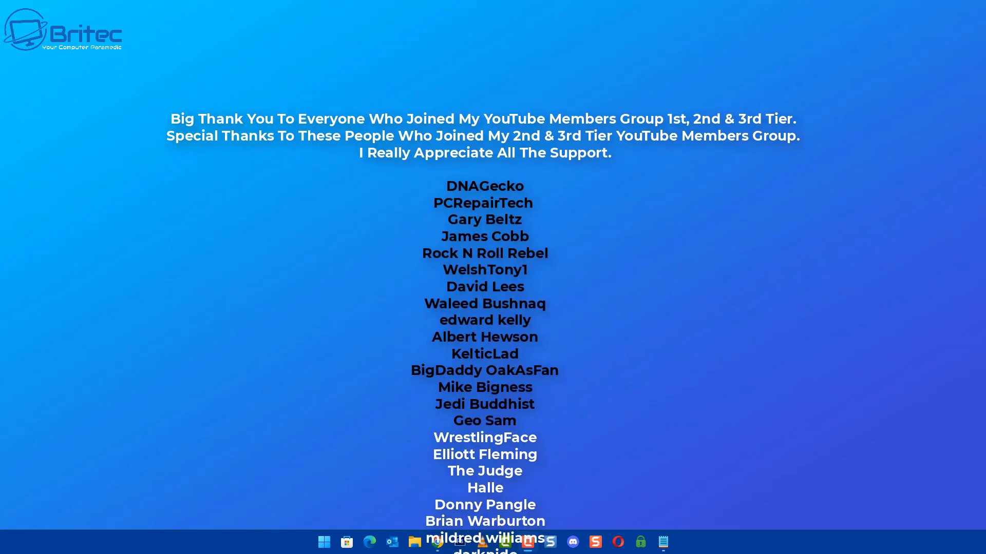
scroll(down, 3)
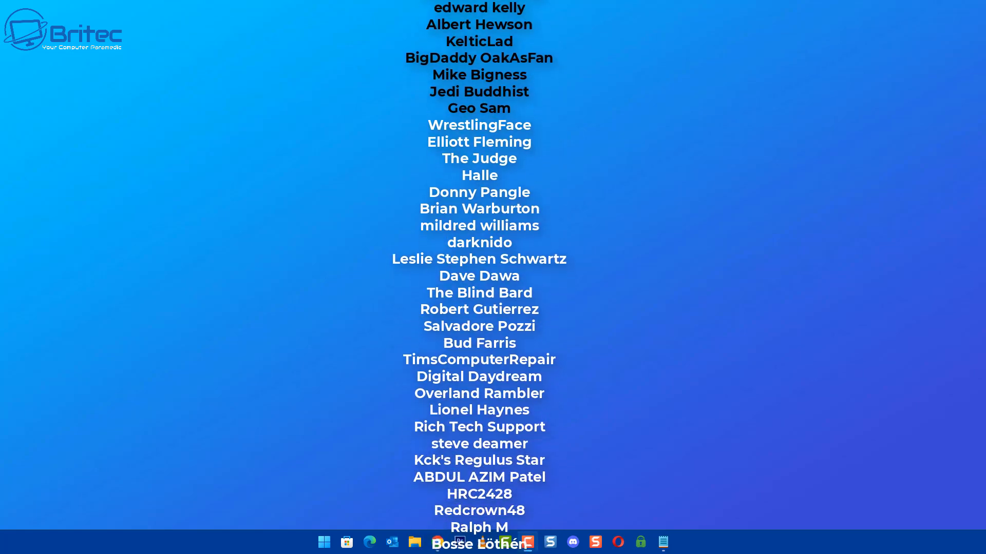
scroll(down, 3)
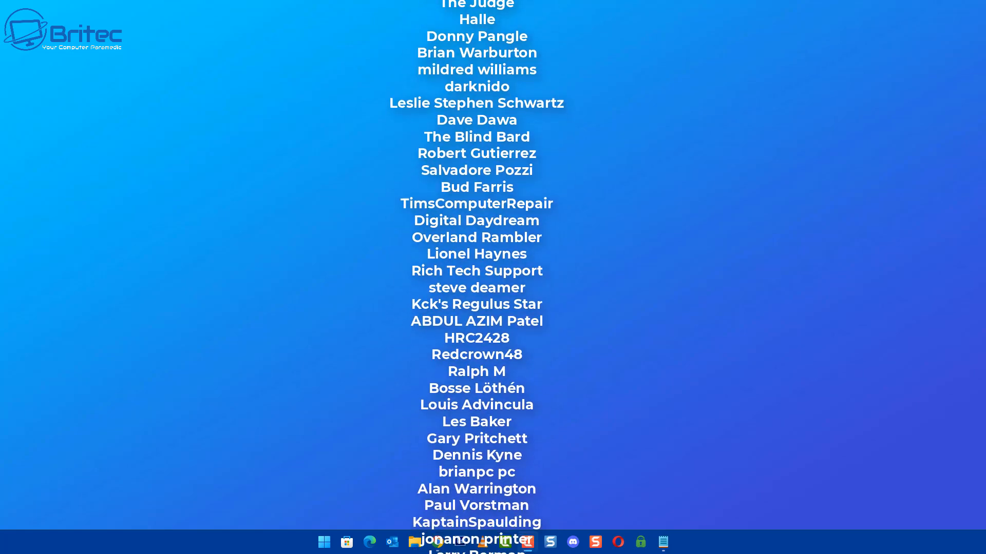
scroll(down, 3)
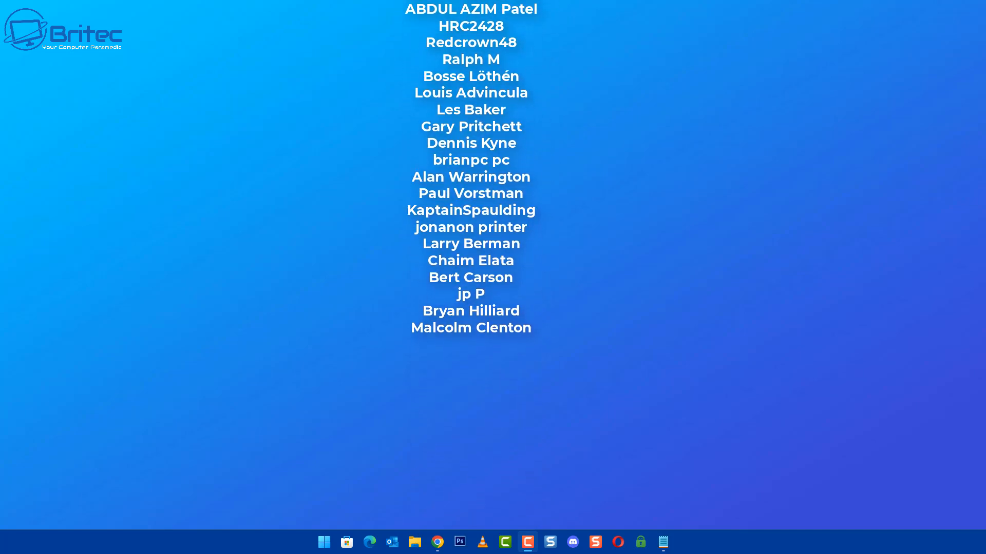
scroll(up, 3)
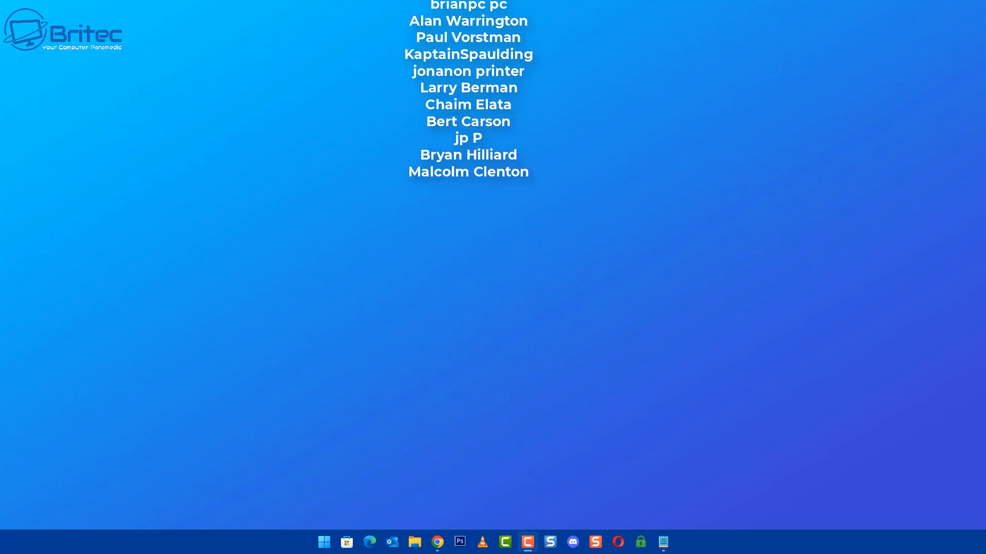
scroll(up, 3)
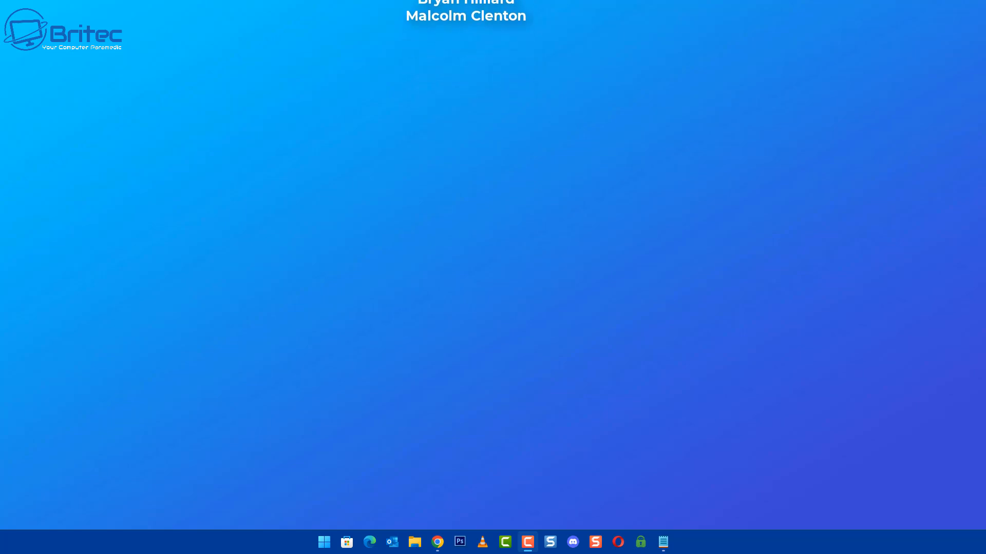